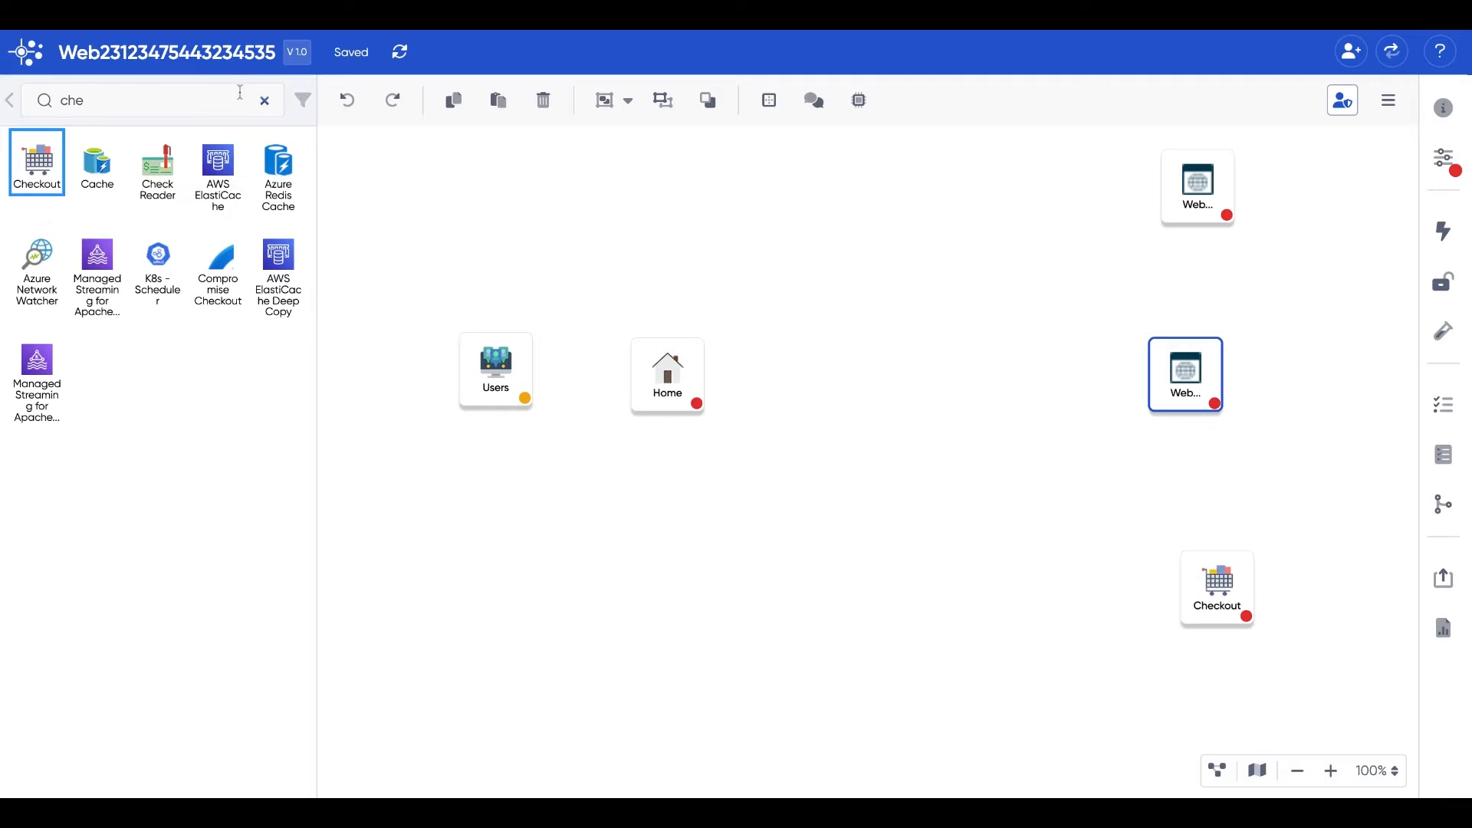
Search the palette for 'lo', 'sear' and 'sh', placing Search and Shopping Cart components
click(263, 101)
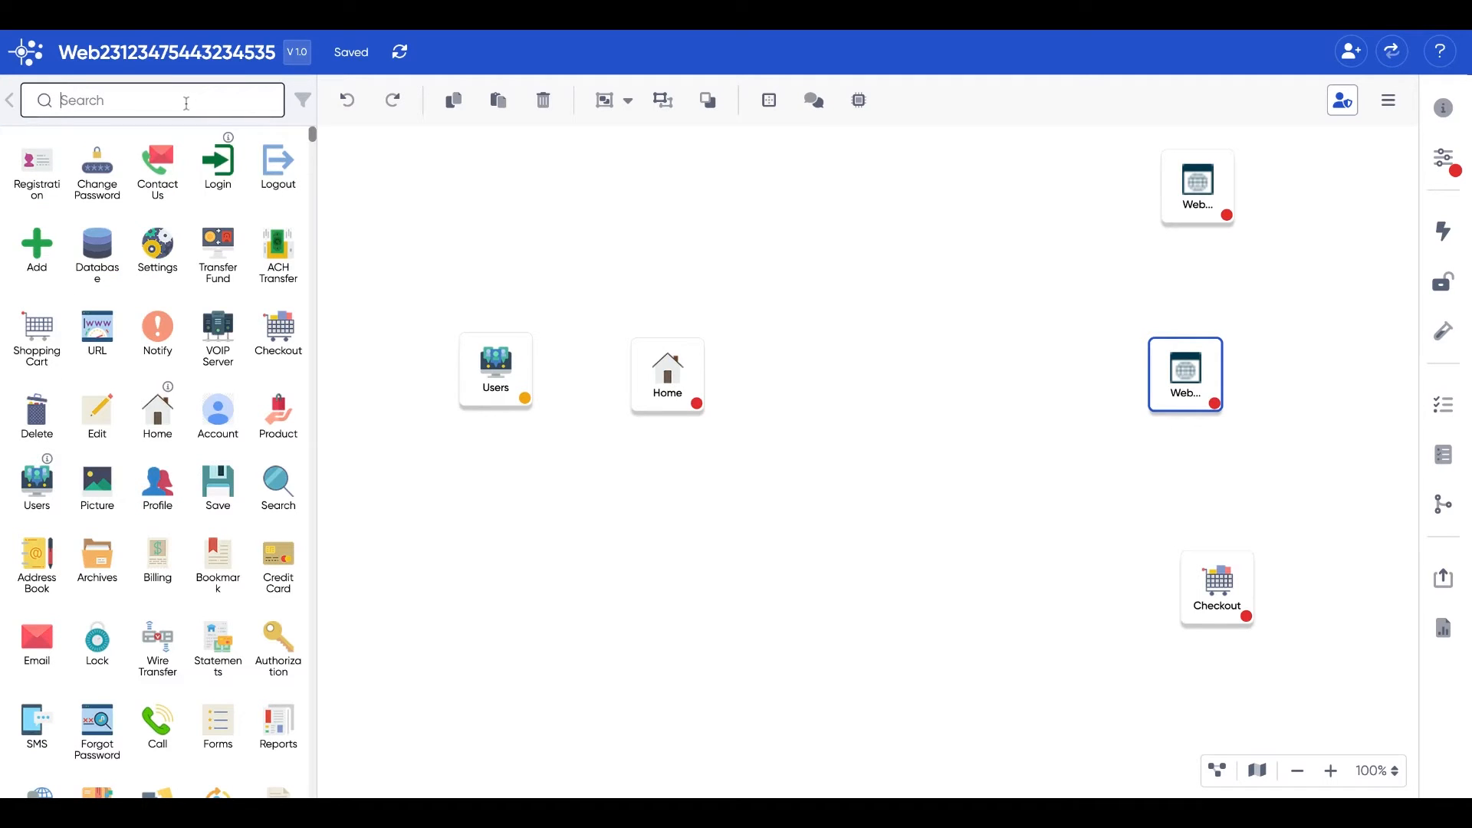
text(lo)
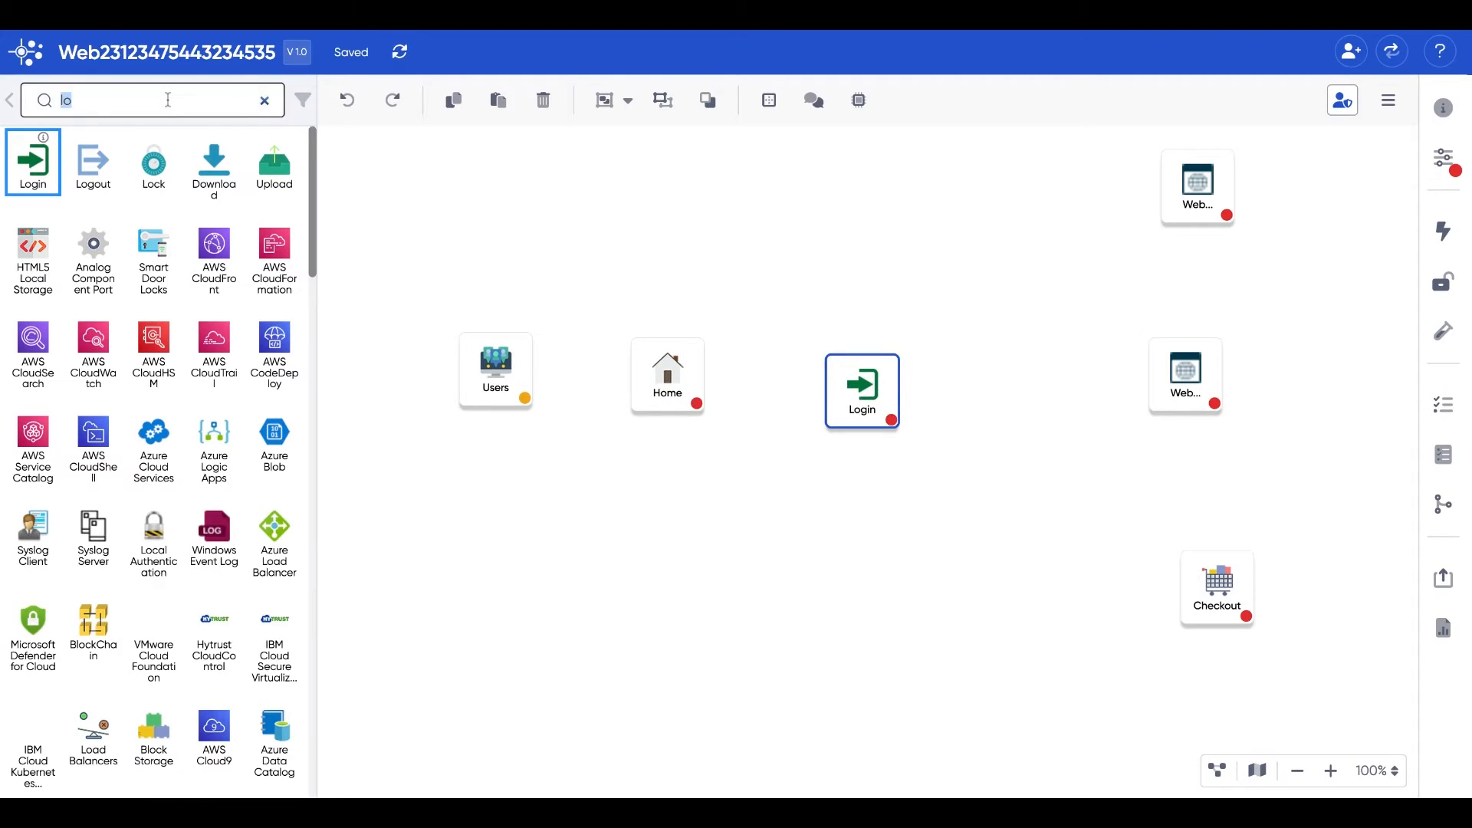
text(sear)
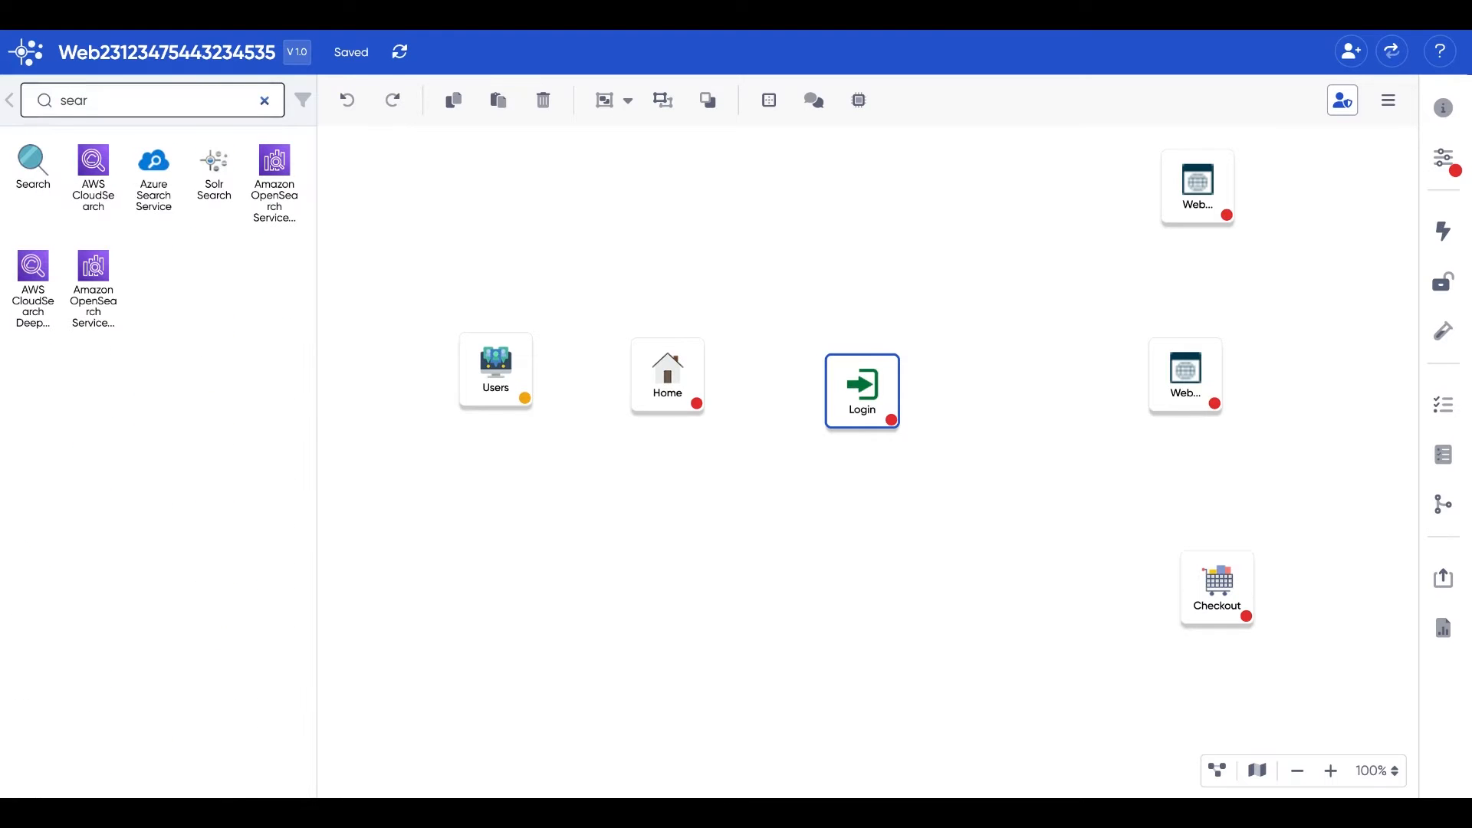
drag(32, 159, 1042, 385)
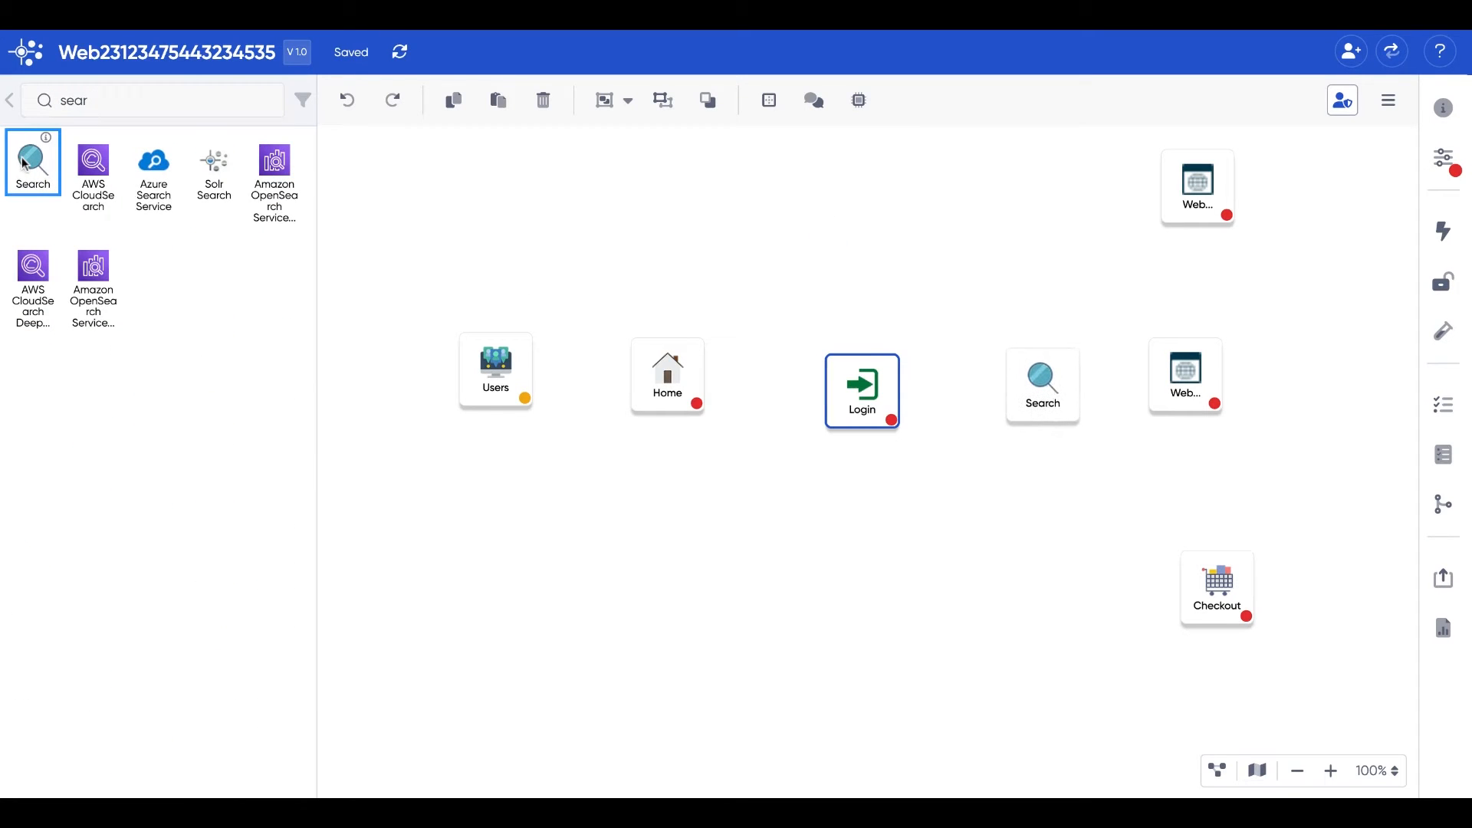
click(1041, 384)
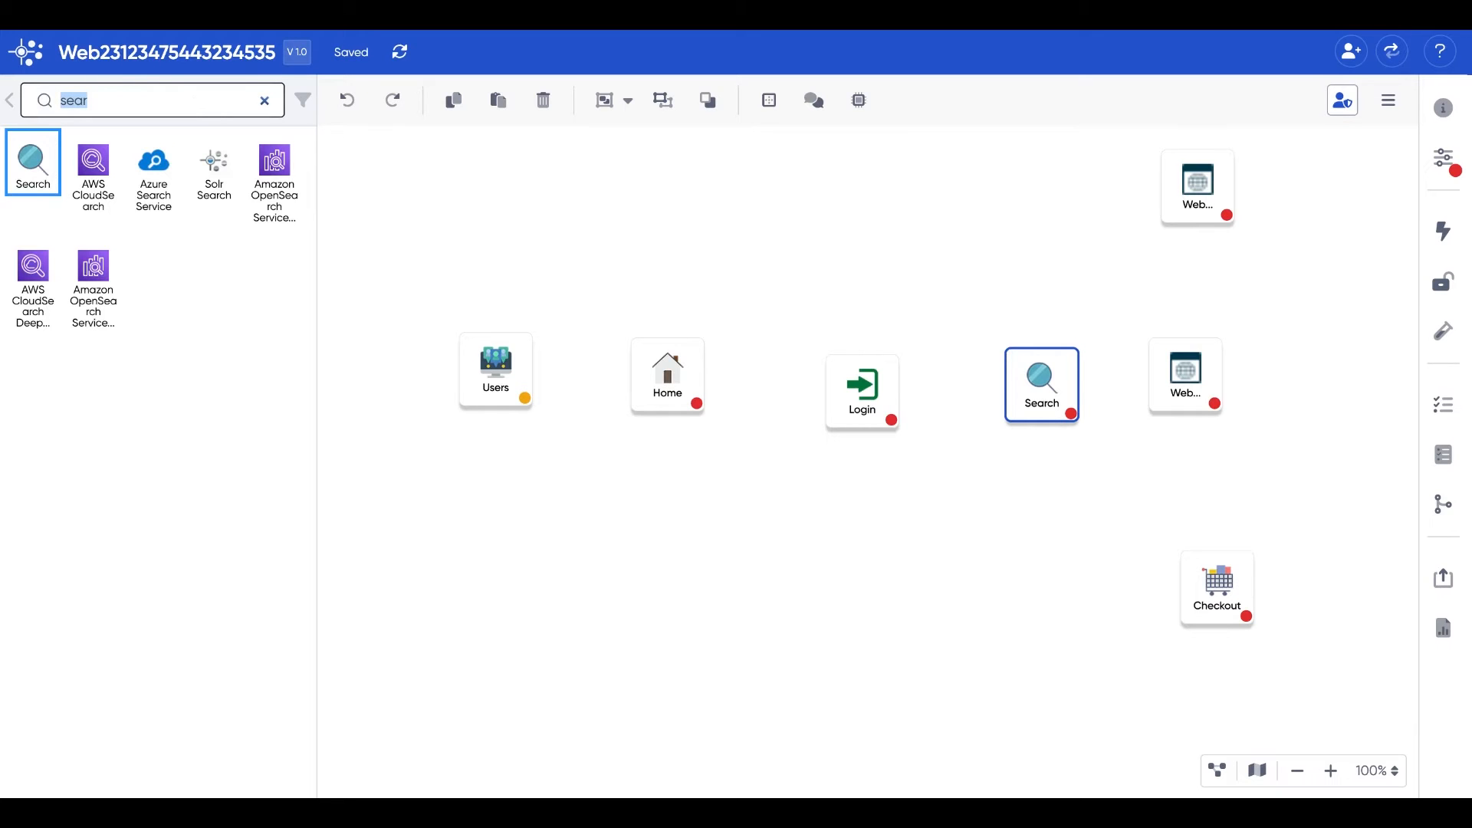
text(sh)
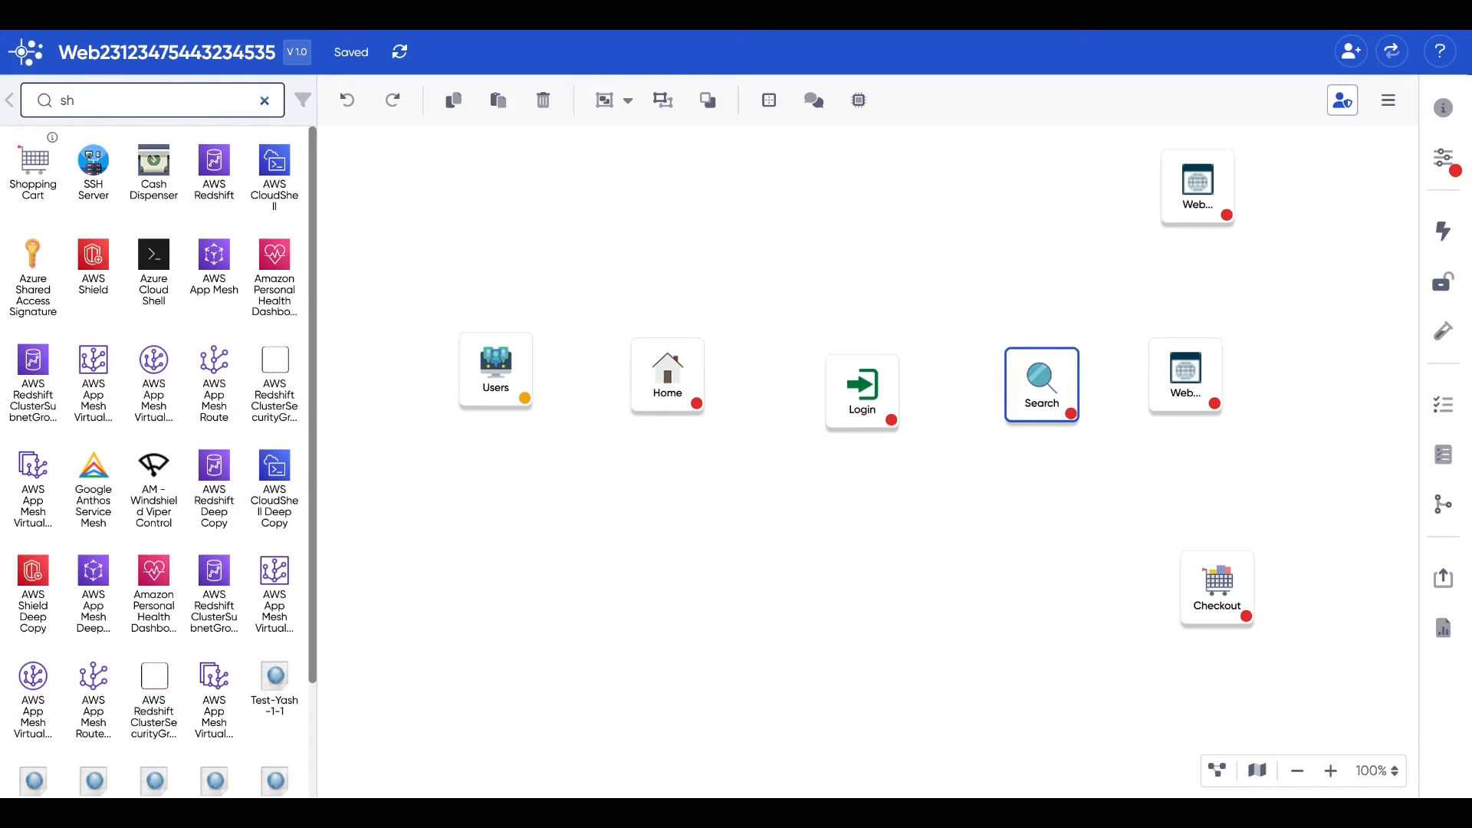
drag(33, 167, 1046, 578)
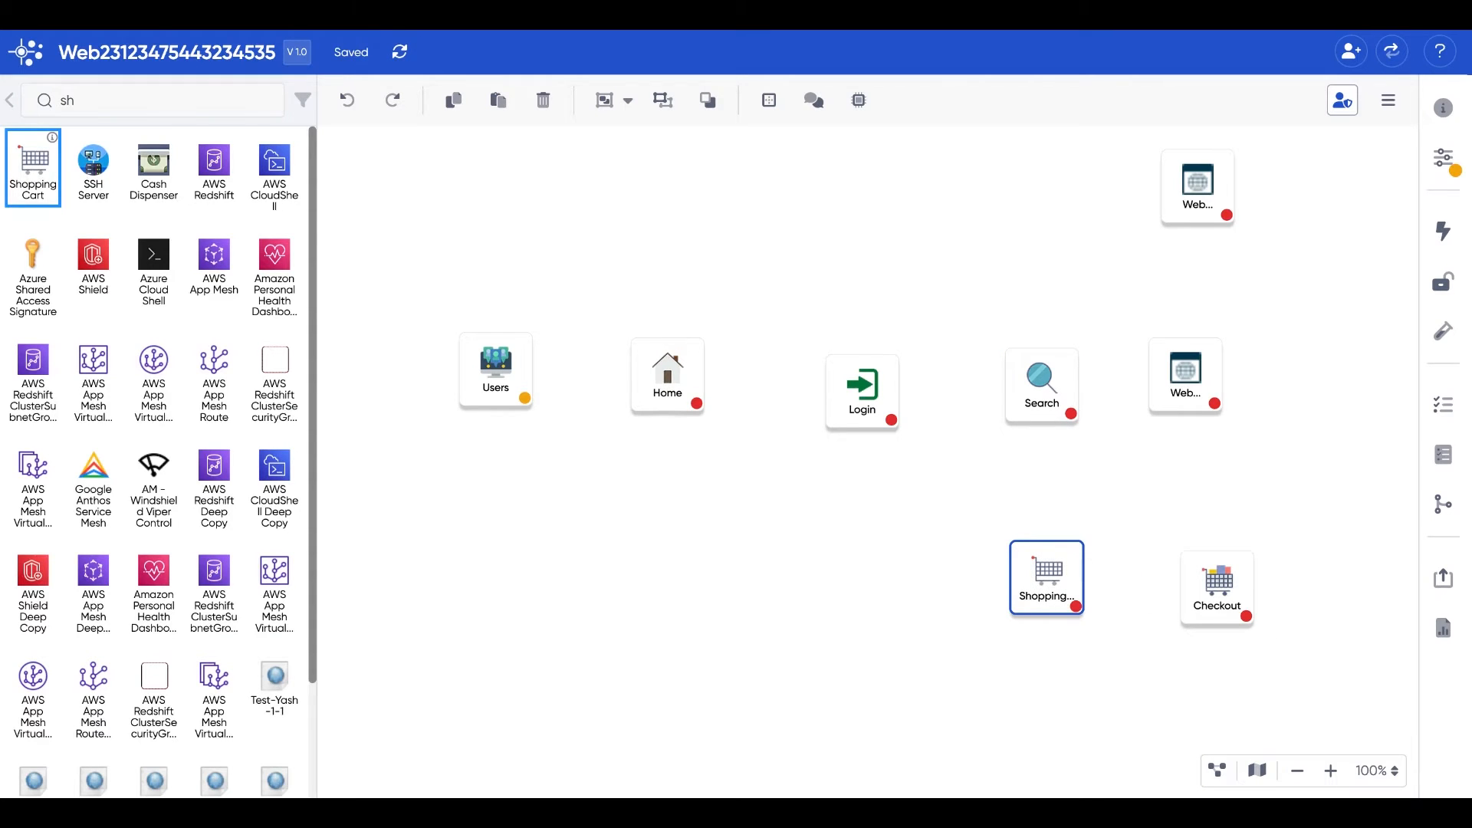
mouse_move(793, 522)
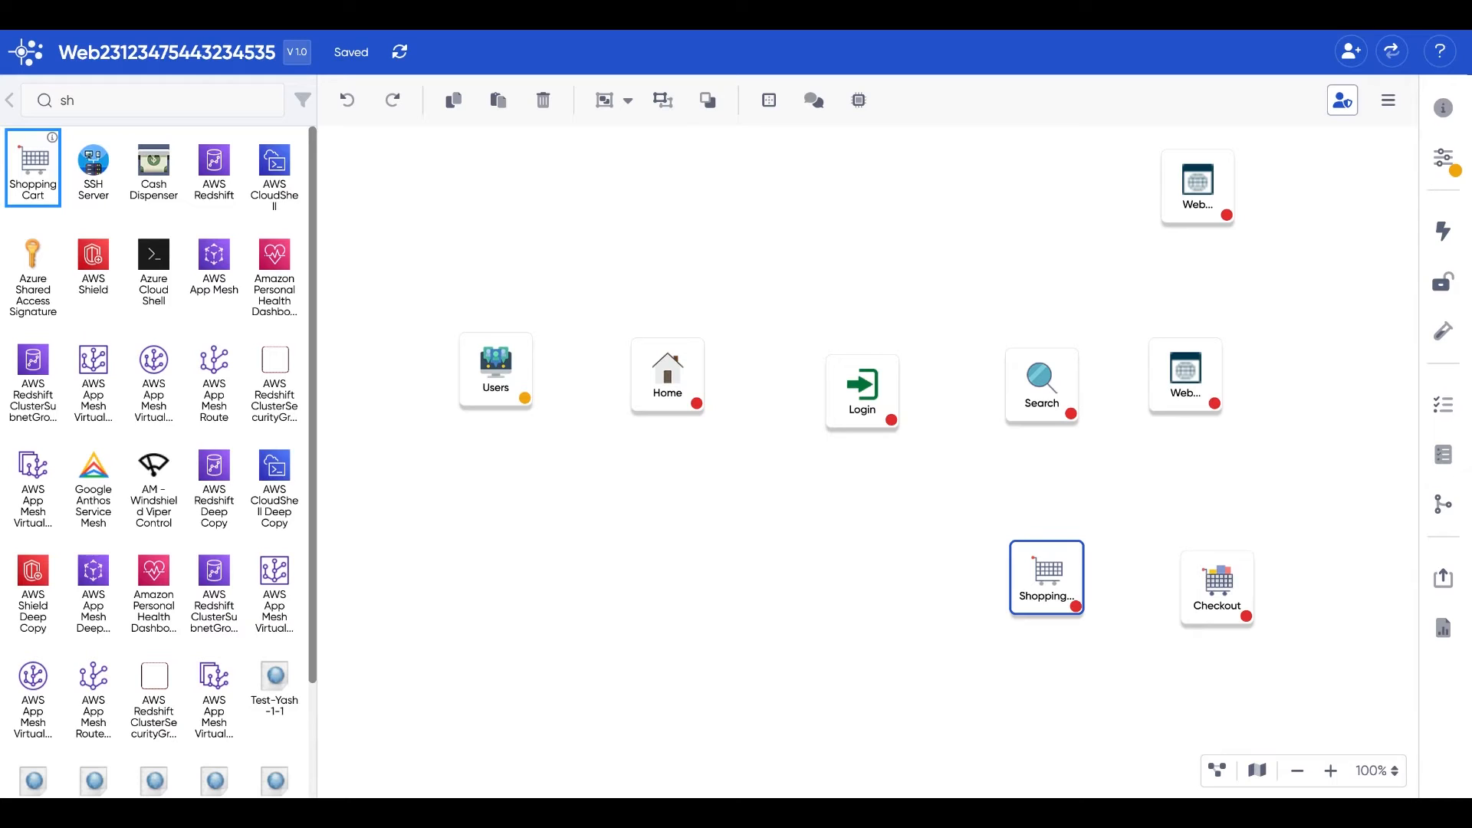
mouse_move(831, 365)
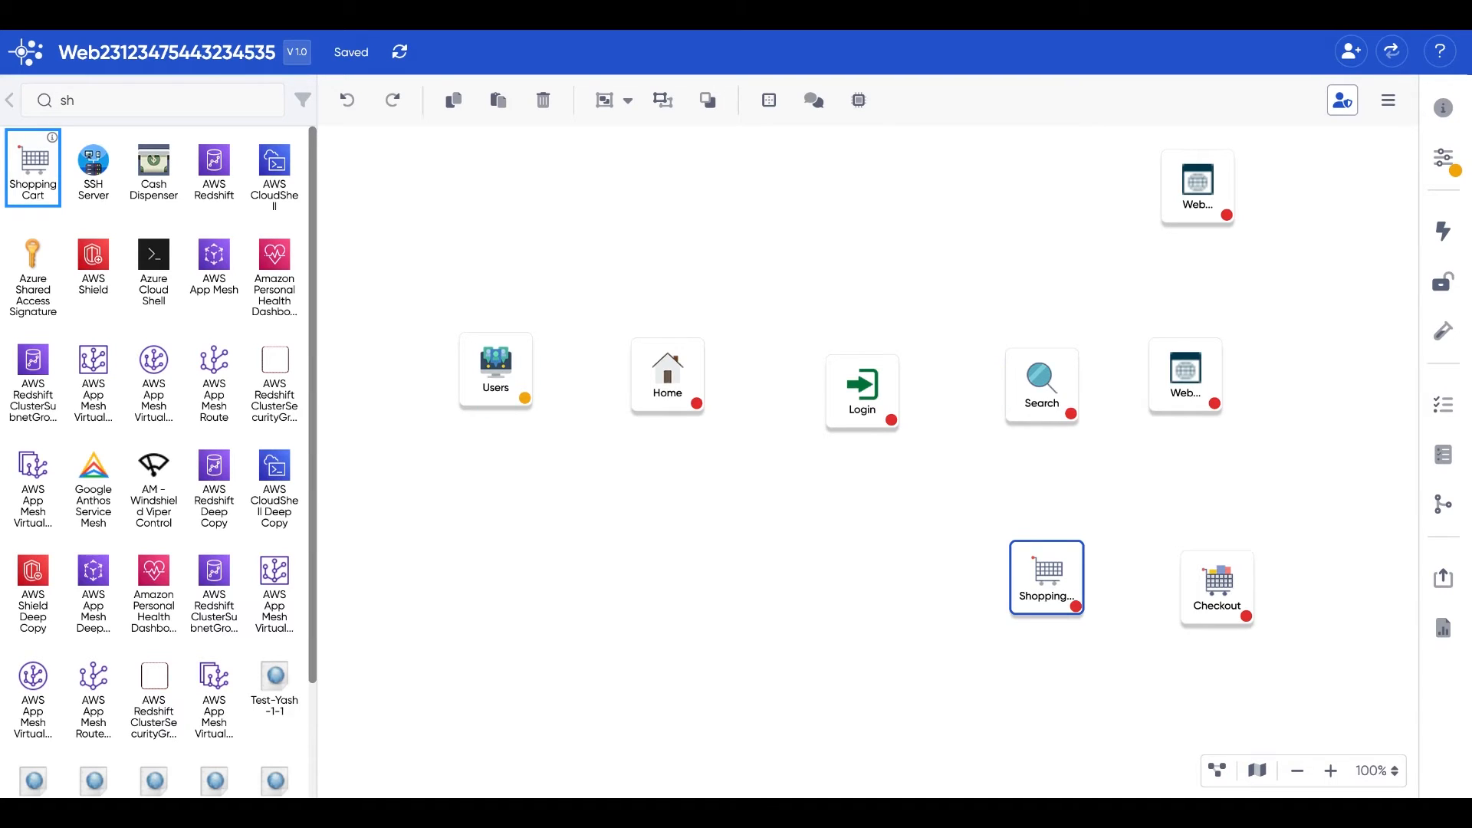
Draw flows connecting Users to Home and Home to Login
drag(523, 371, 631, 373)
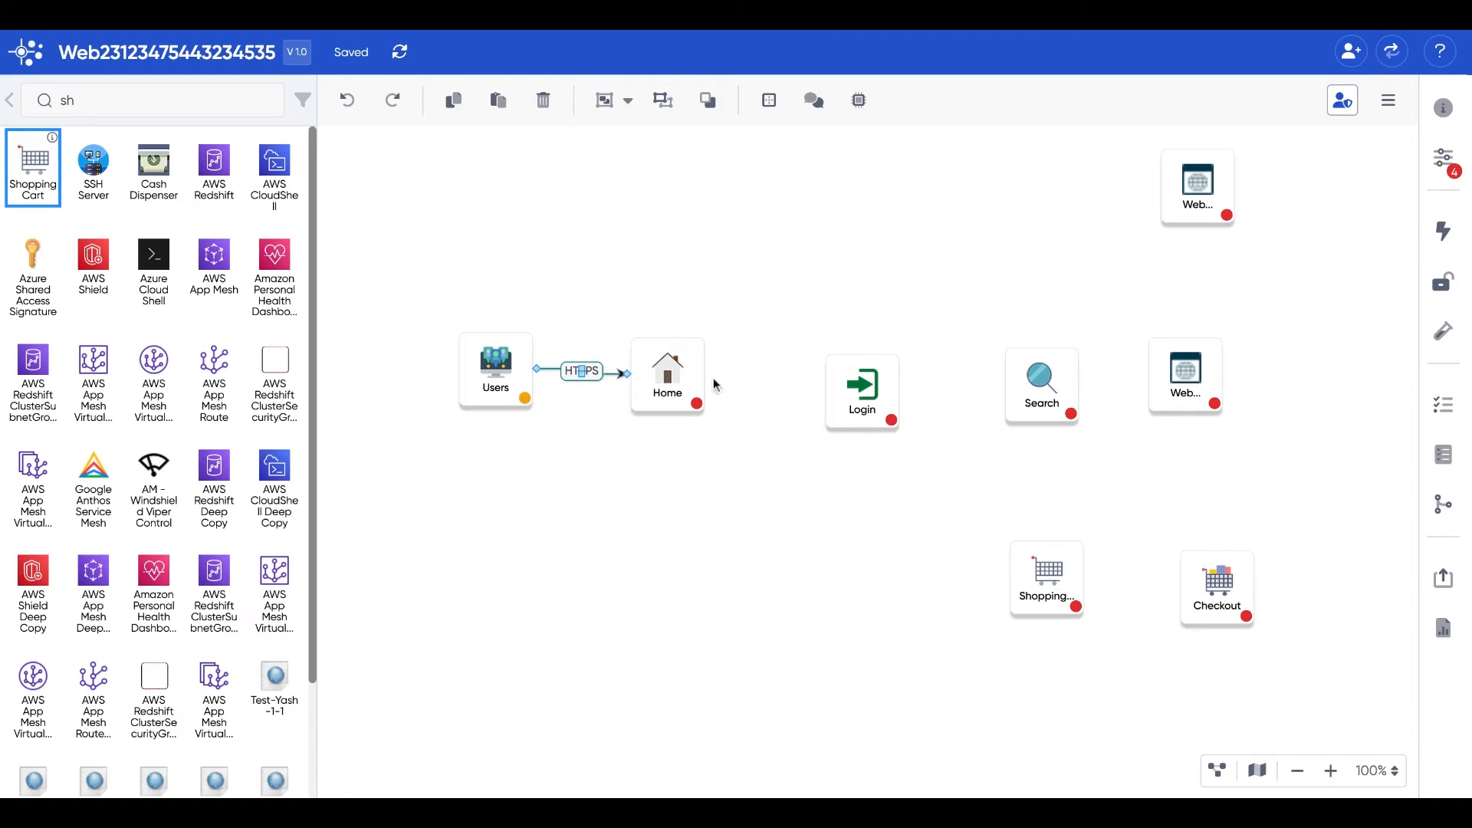
drag(699, 376, 821, 389)
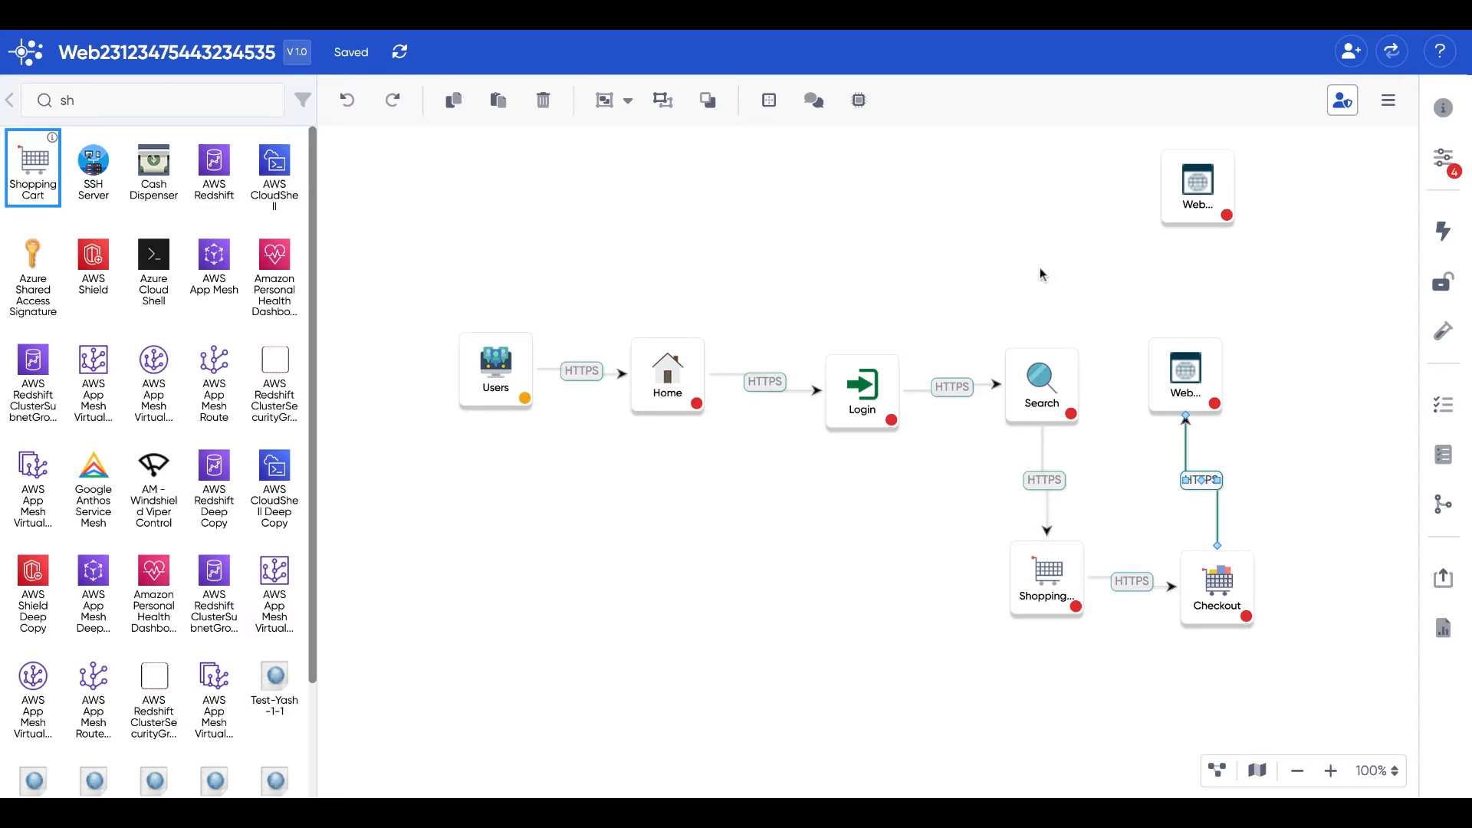
mouse_move(1040, 352)
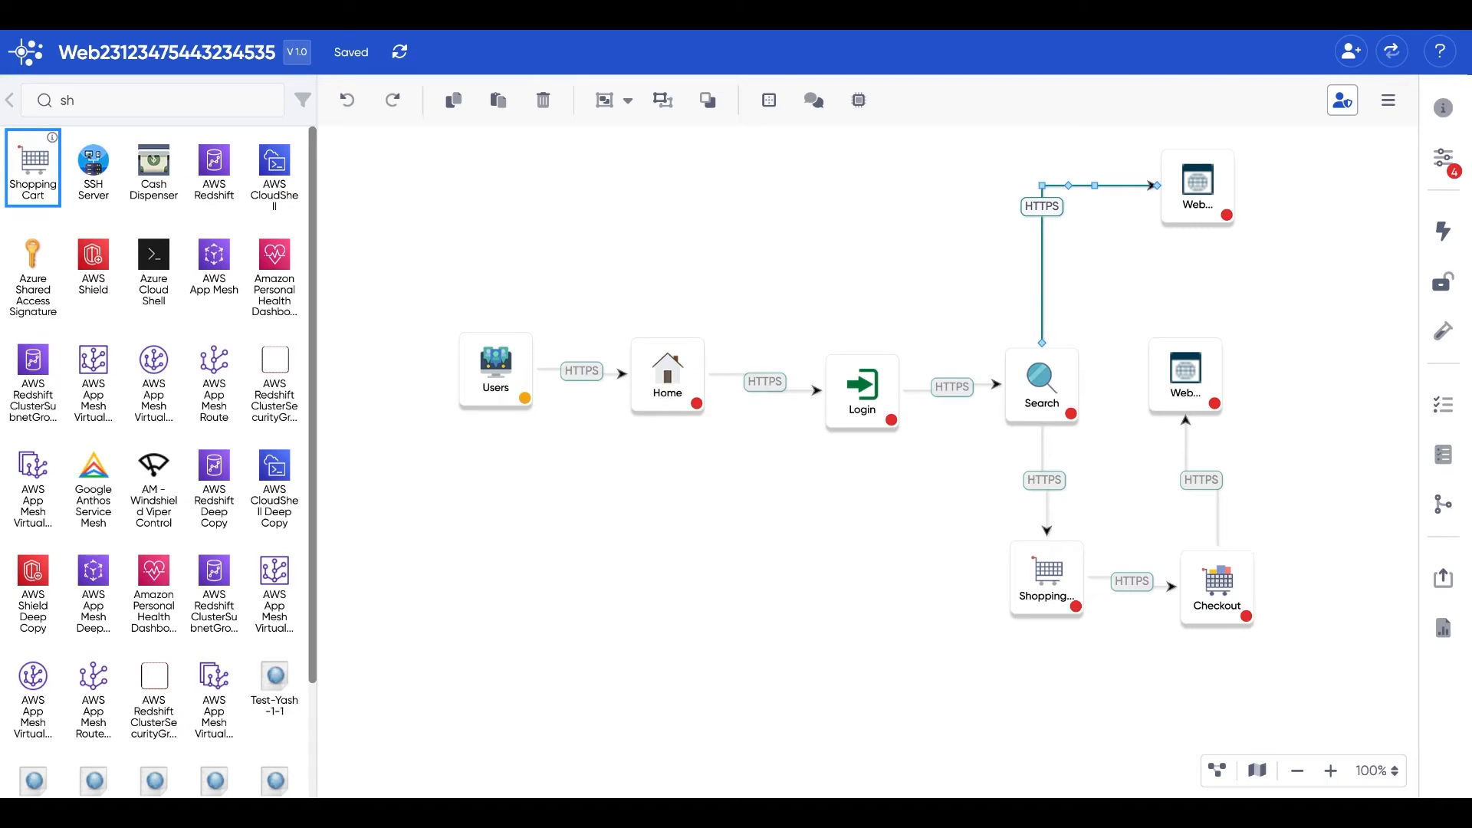
mouse_move(766, 399)
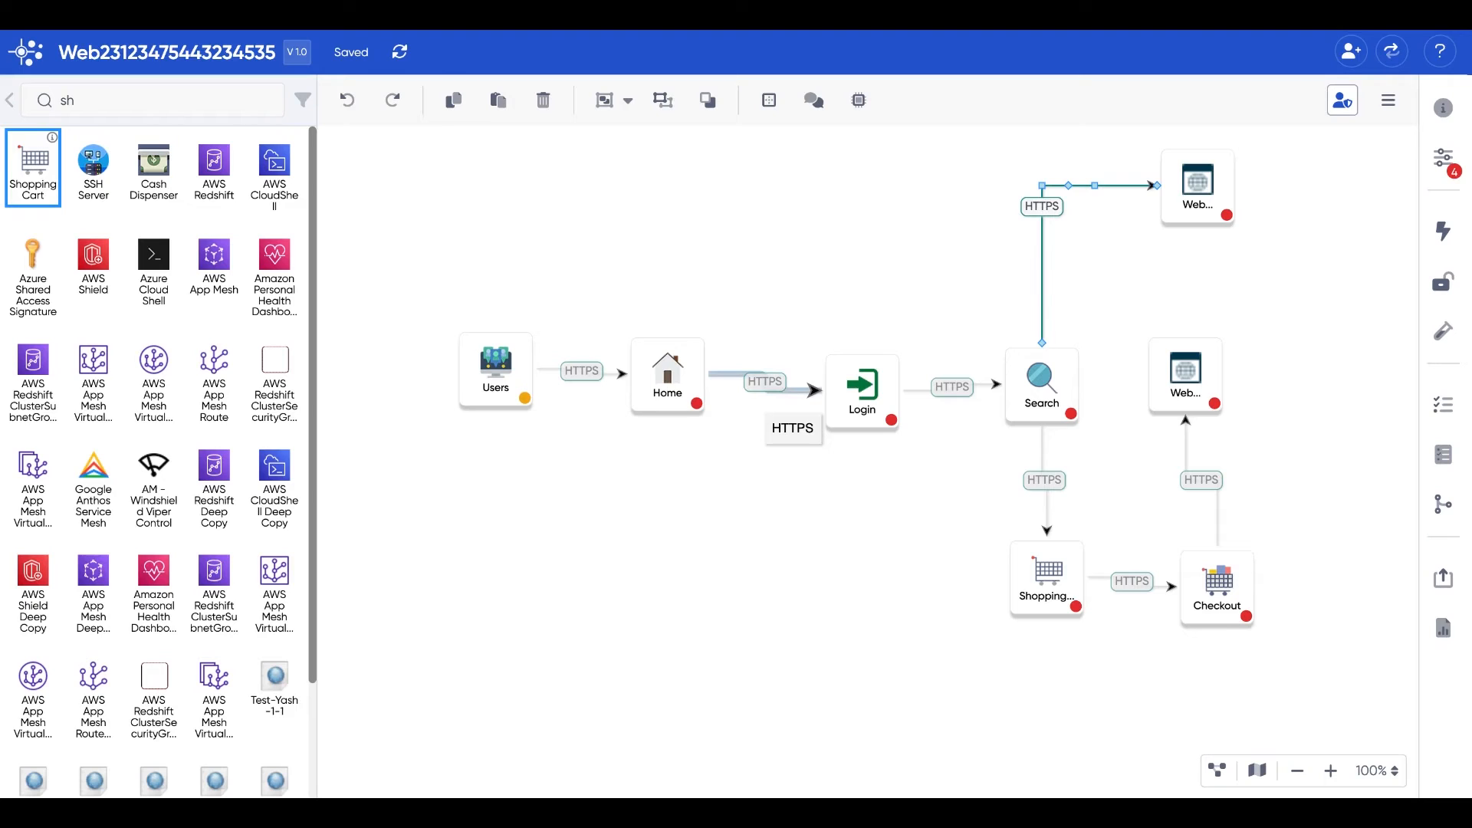
Browse the Home-to-Login flow's protocol list, keeping HTTPS set
click(764, 382)
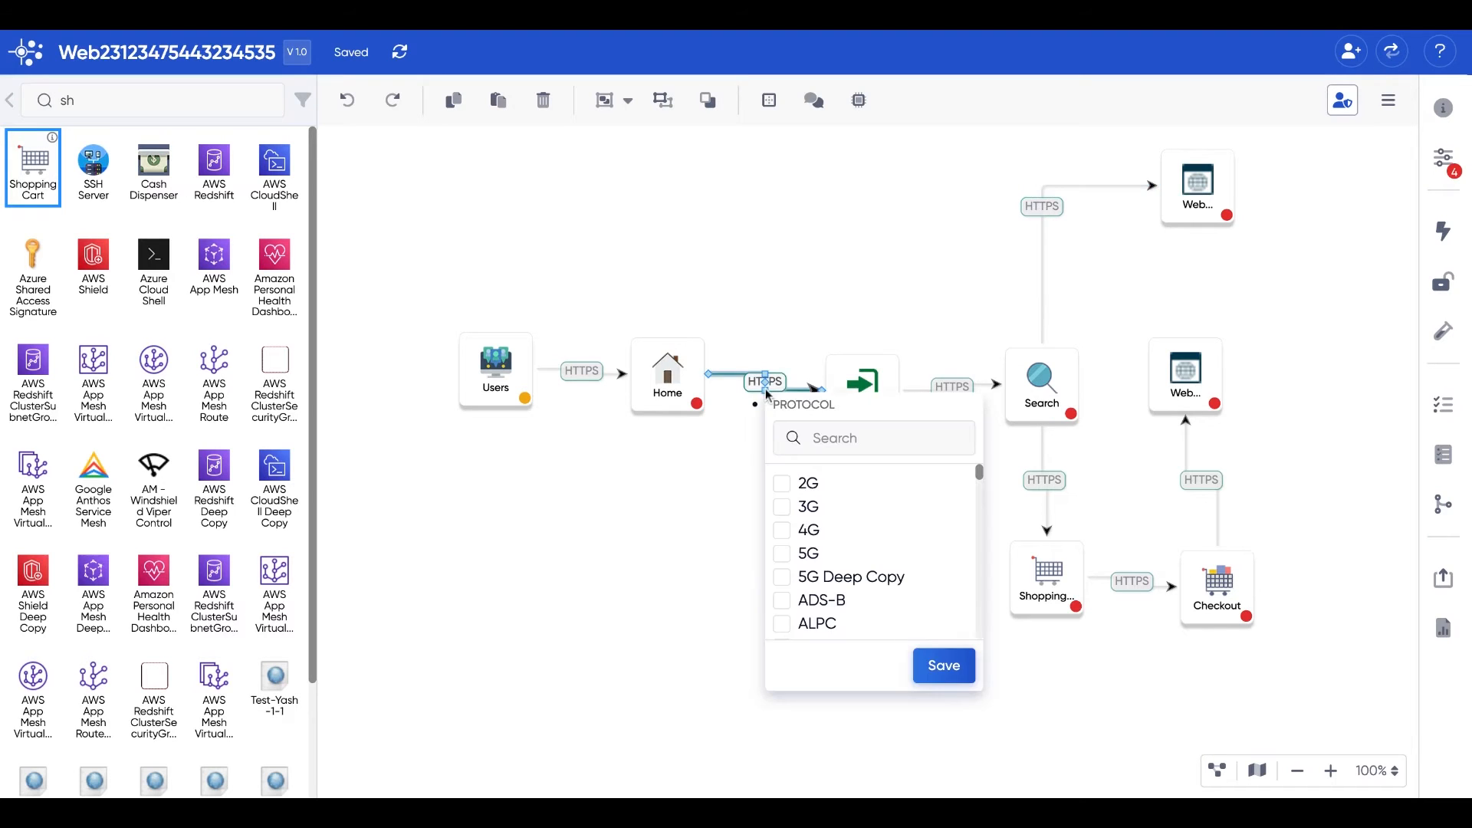
mouse_move(862, 556)
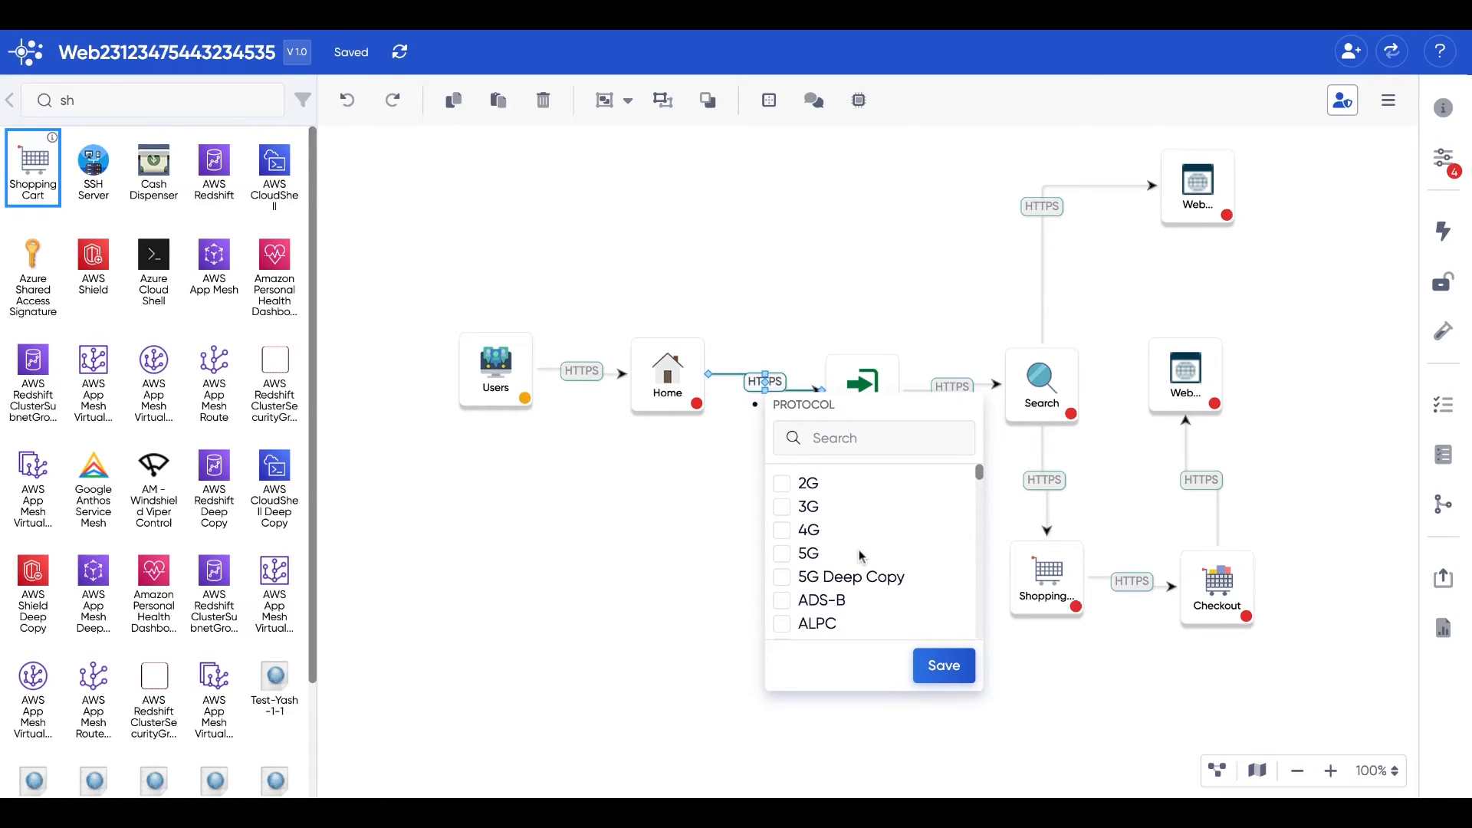
scroll(down, 3)
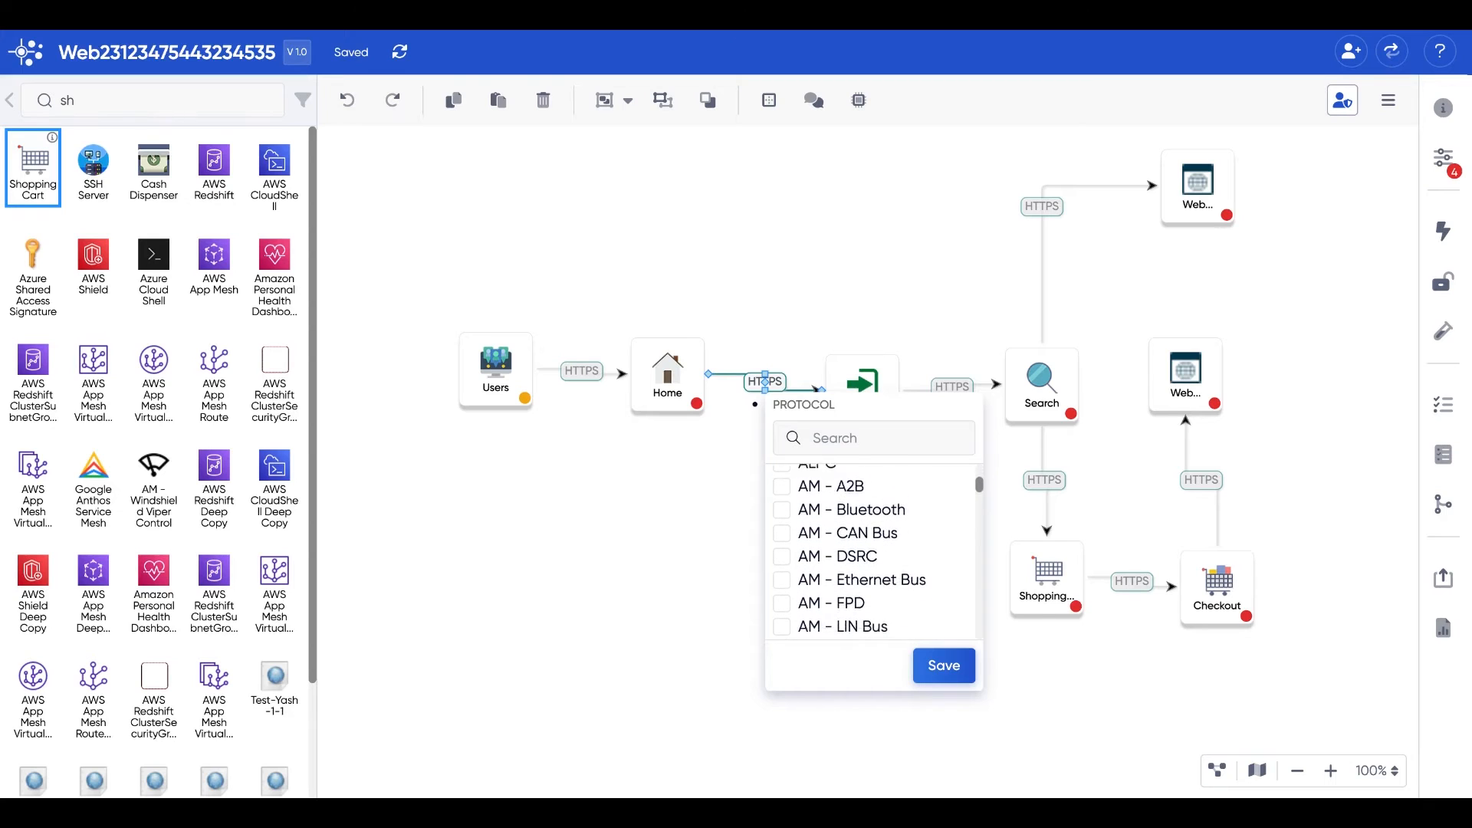
scroll(down, 3)
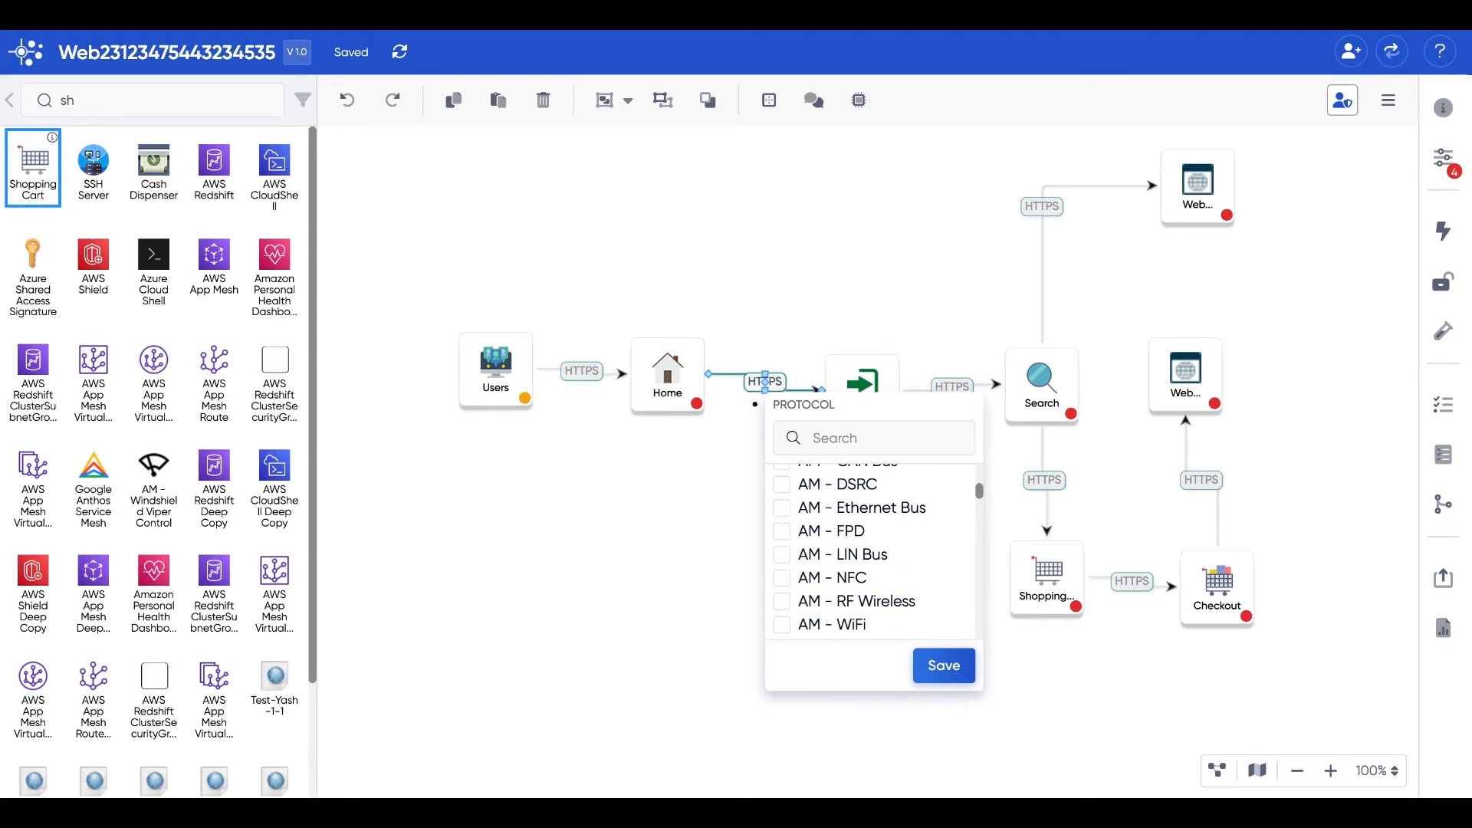
scroll(down, 3)
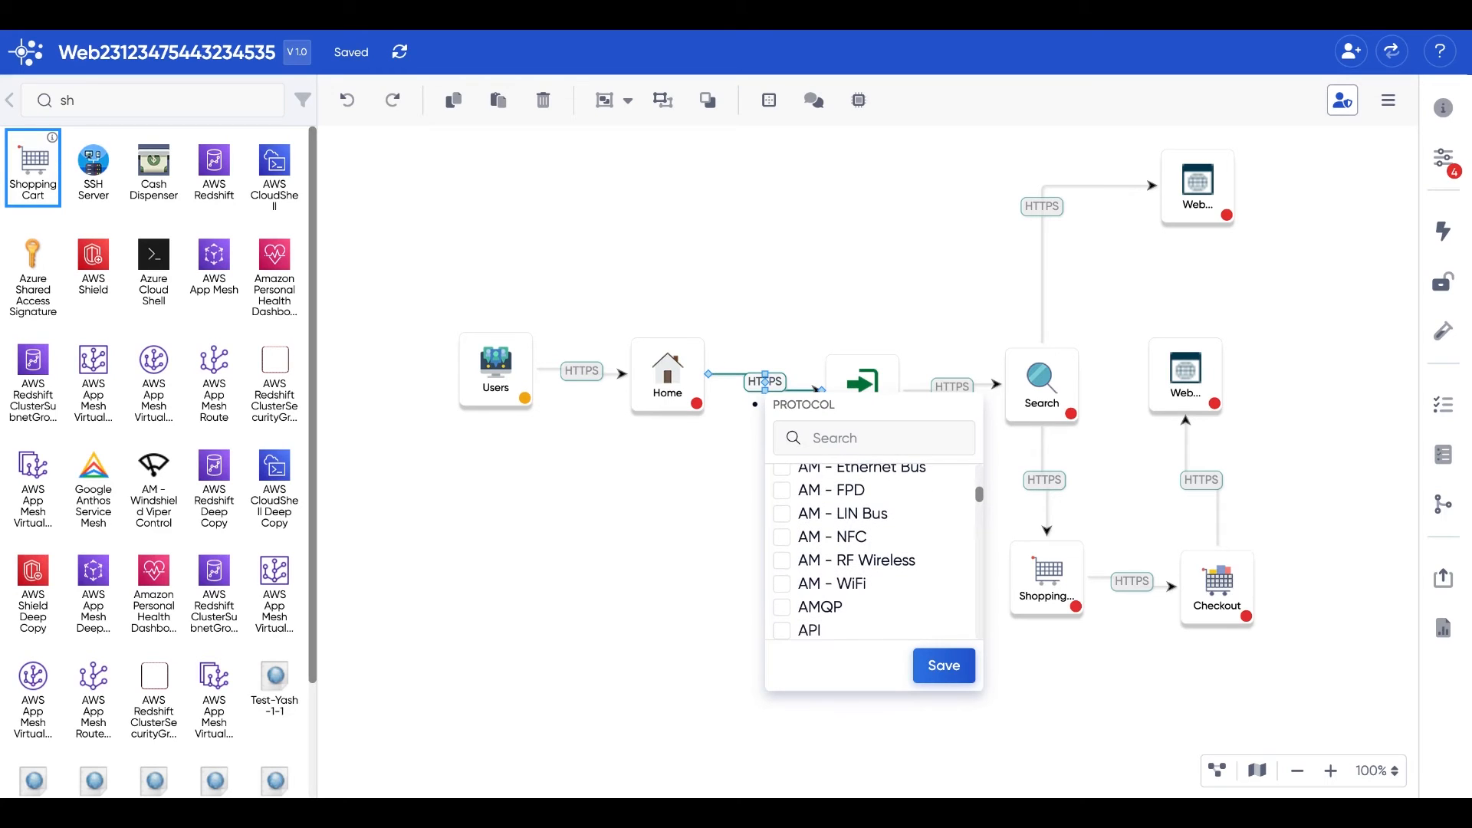
scroll(down, 3)
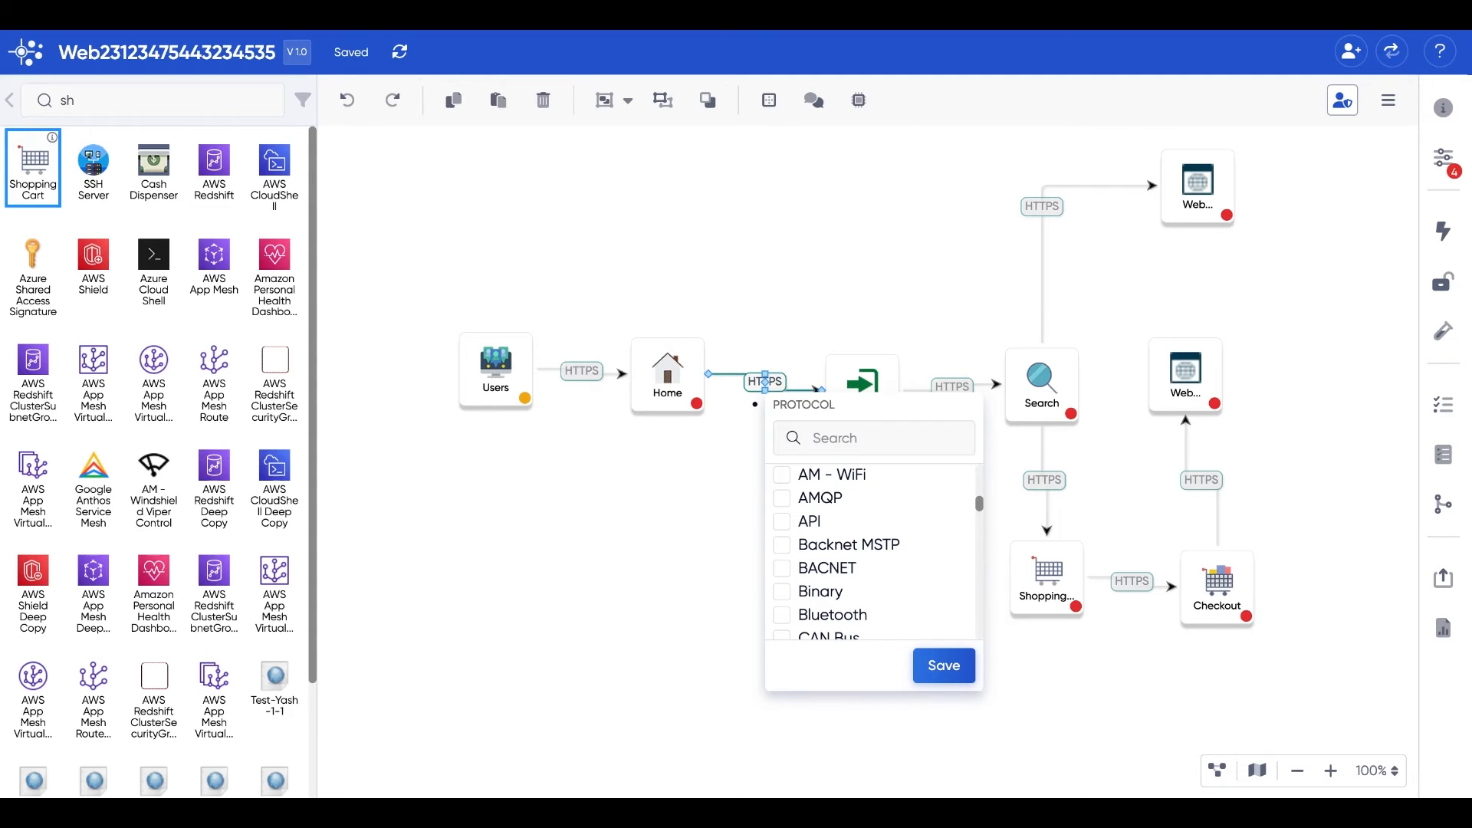
mouse_move(1192, 179)
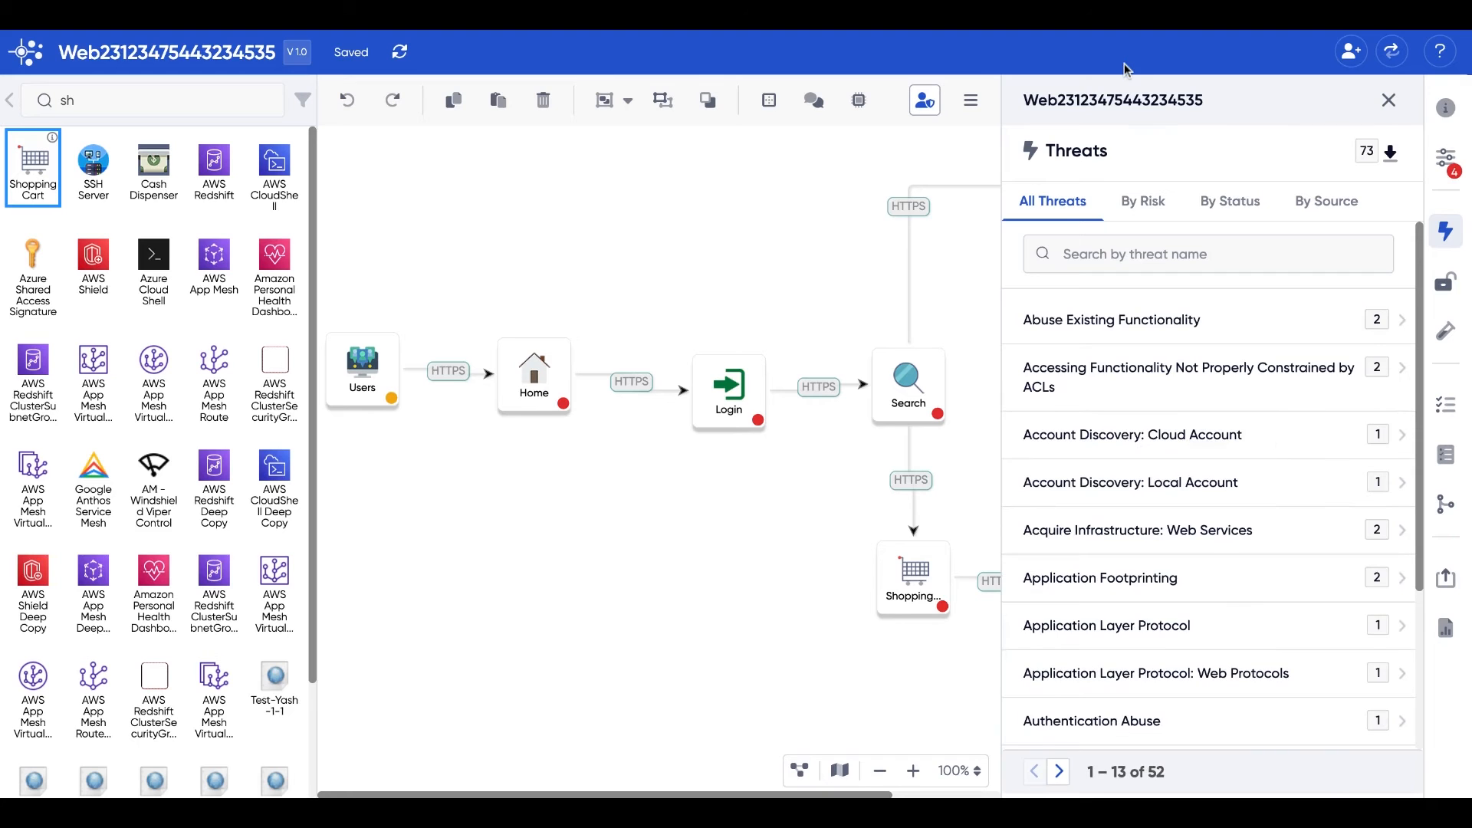
Scroll the 73 threats, then switch to and scroll the 119 security requirements
scroll(down, 3)
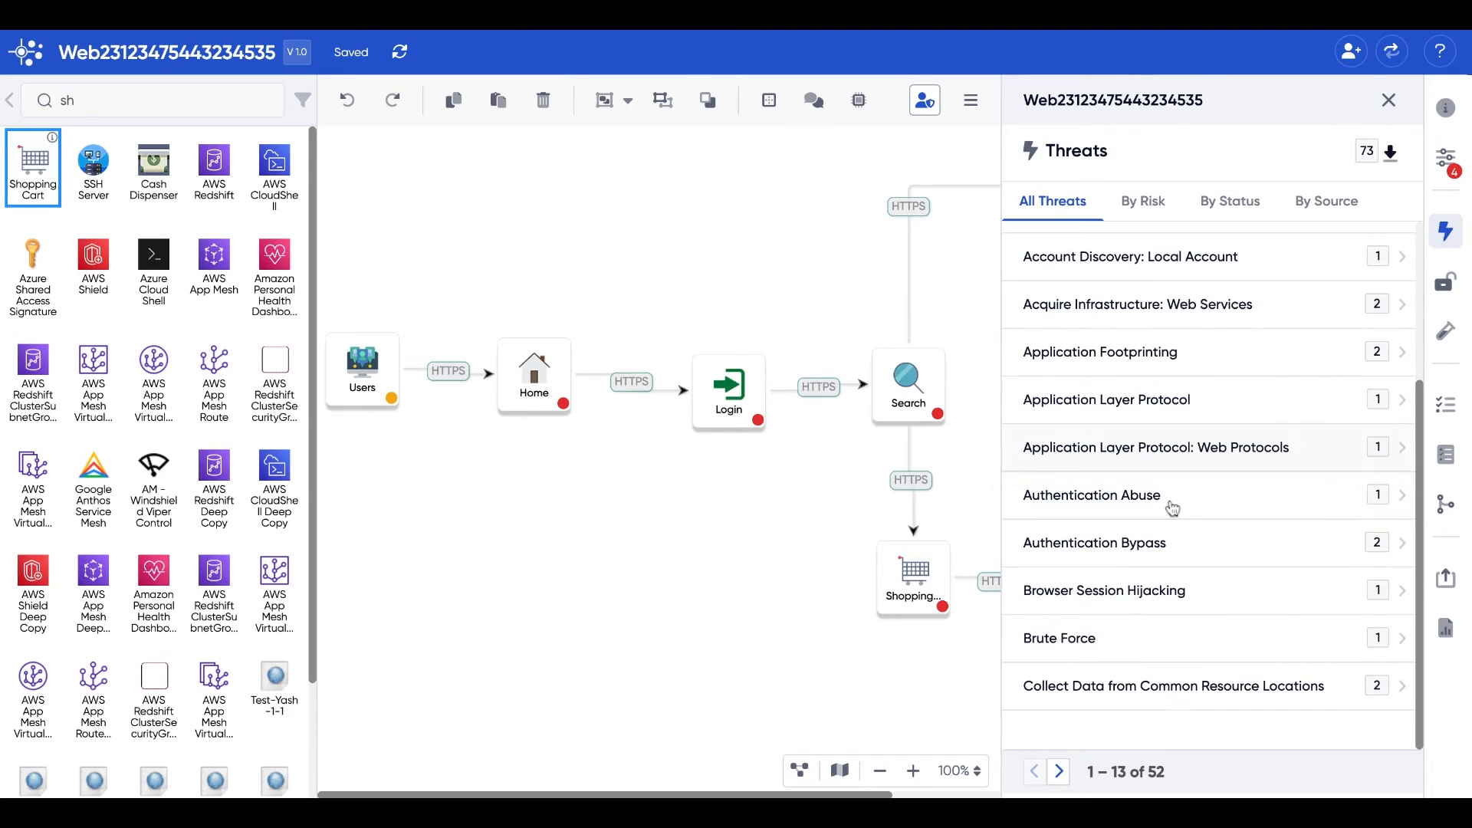
click(1444, 285)
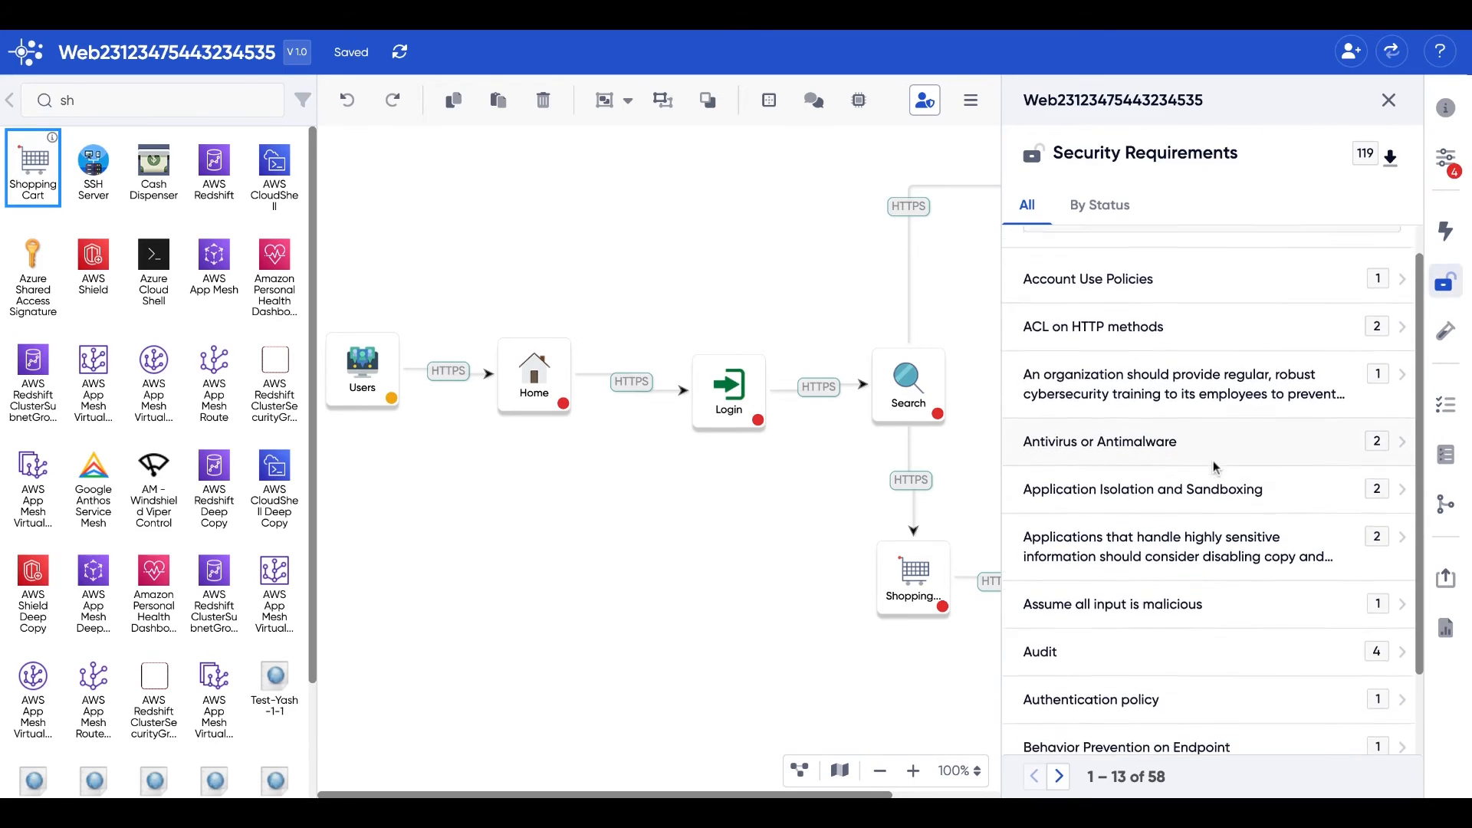
scroll(down, 3)
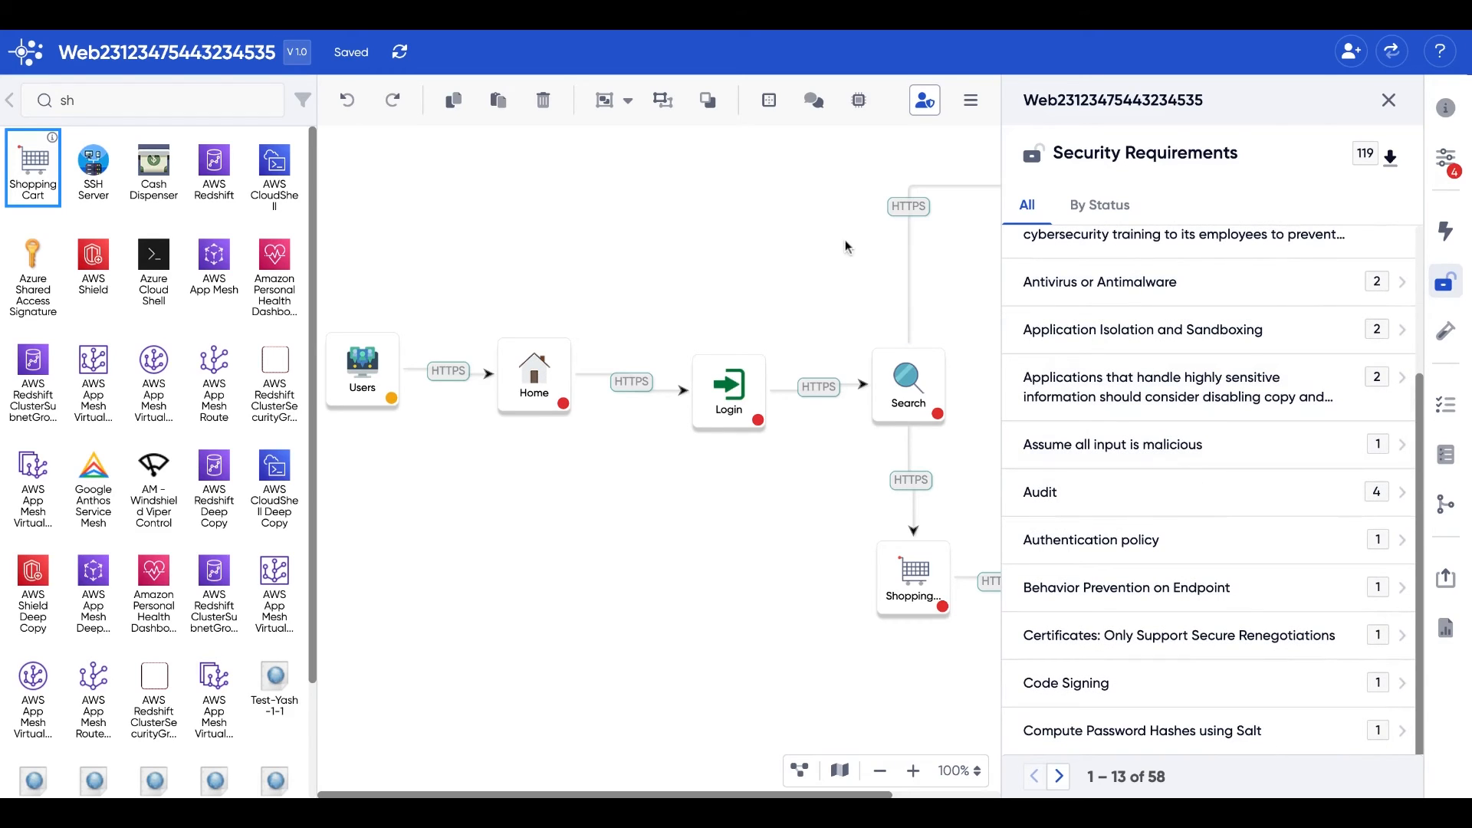
mouse_move(1160, 79)
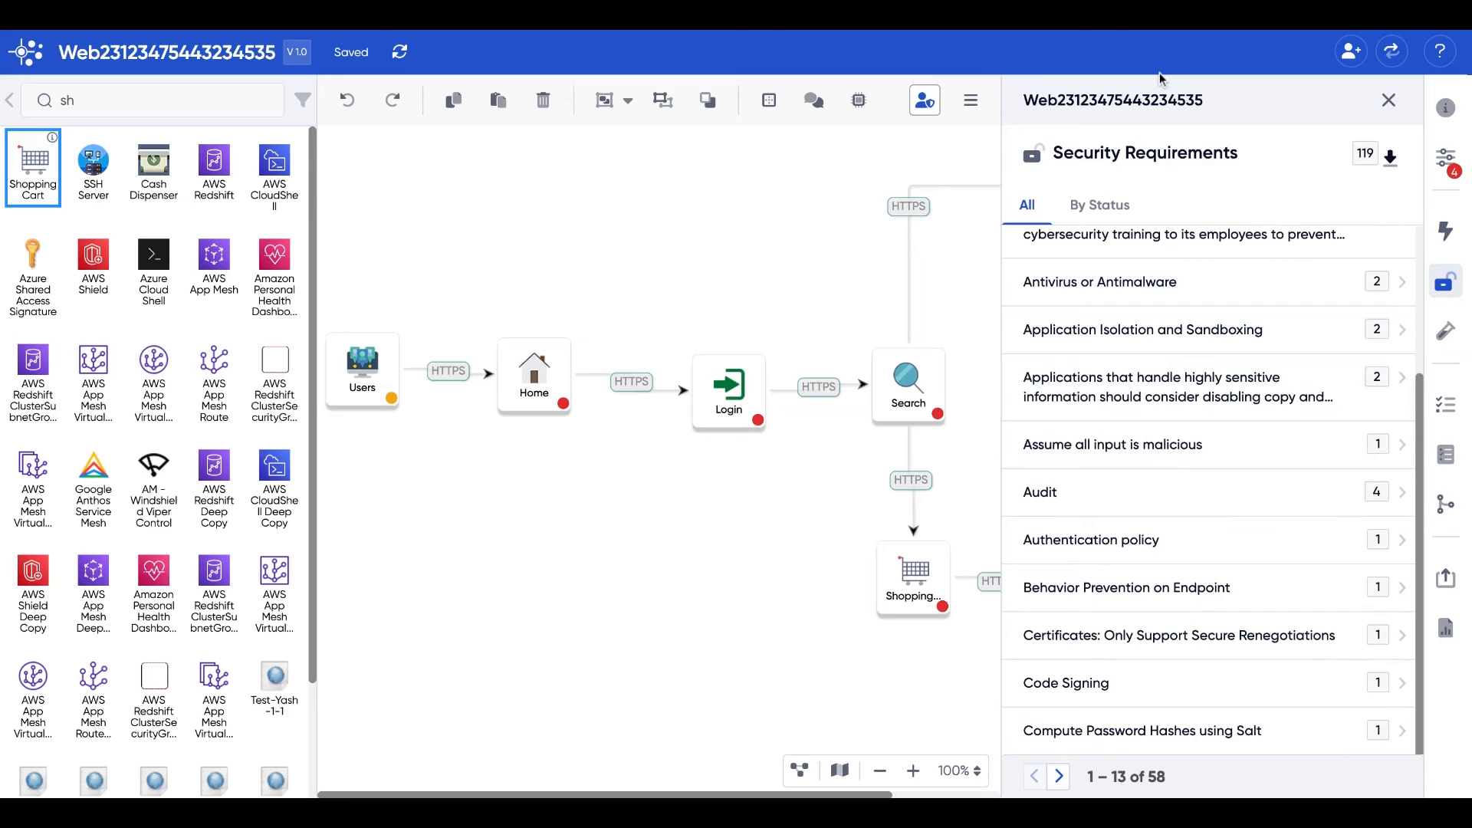
mouse_move(1125, 88)
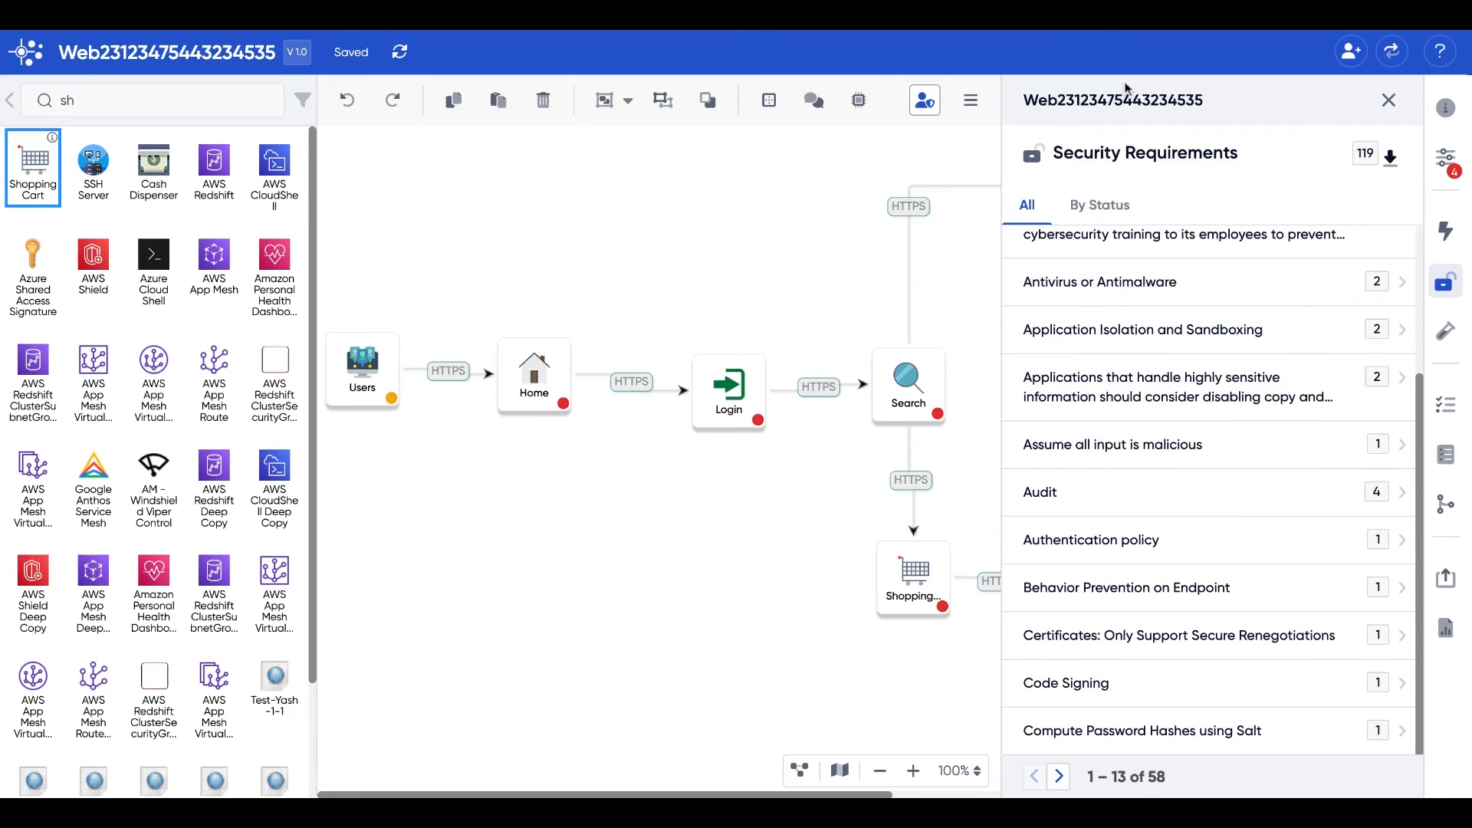
mouse_move(856, 371)
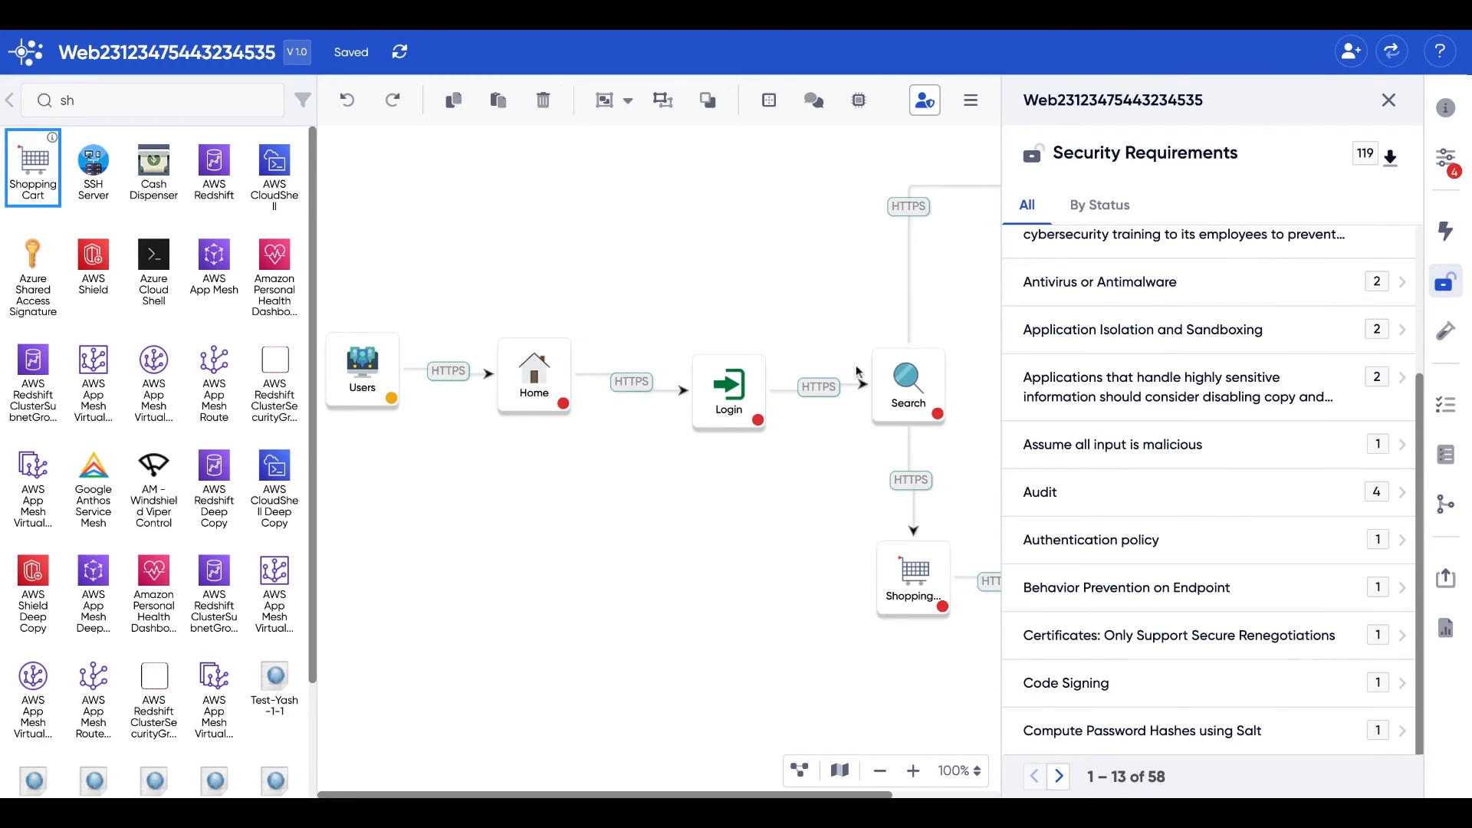
Filter requirements to the Search component, return to Threats, and close the side panel
click(907, 383)
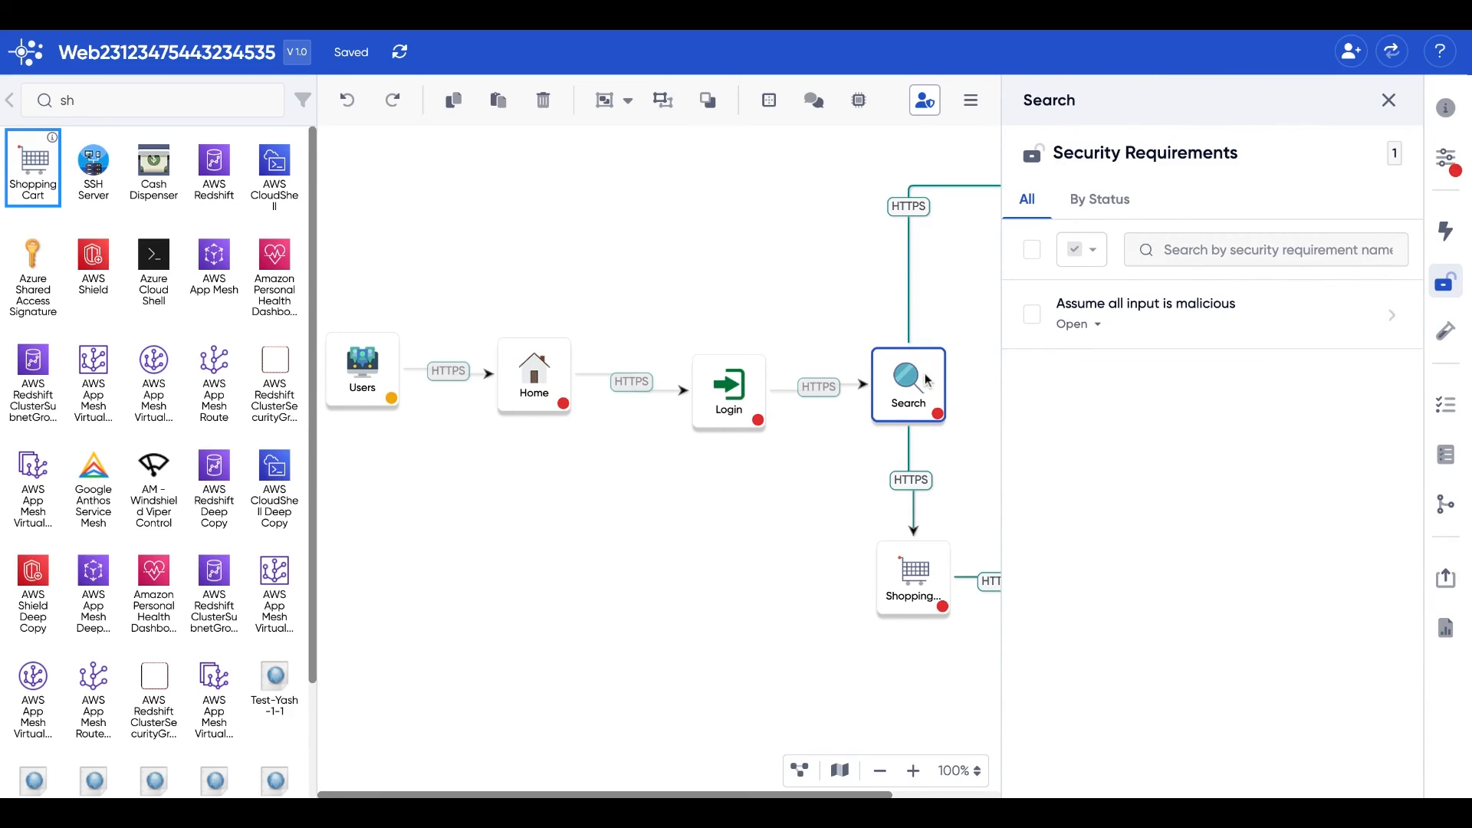
mouse_move(927, 381)
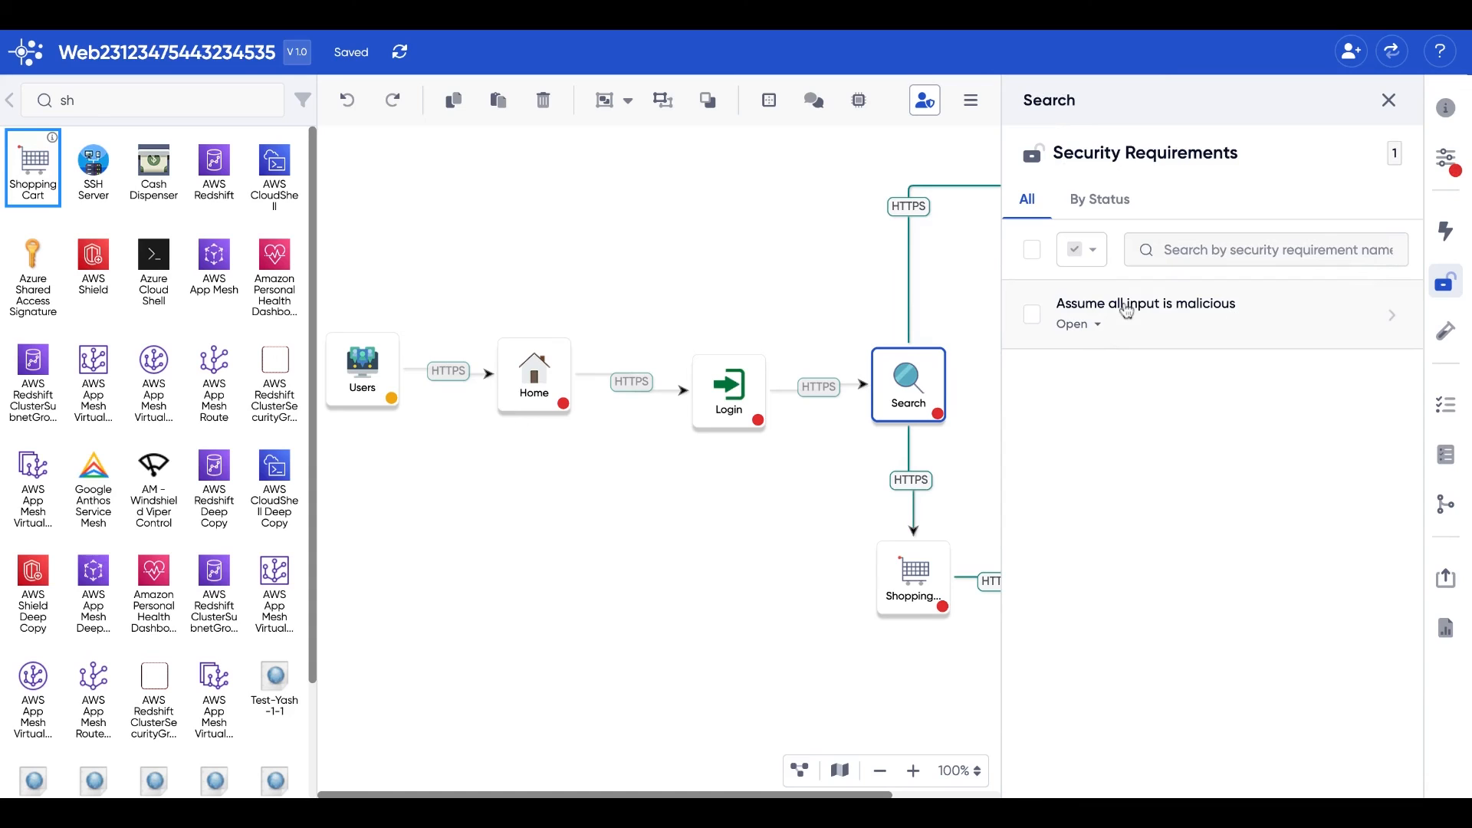
click(1444, 231)
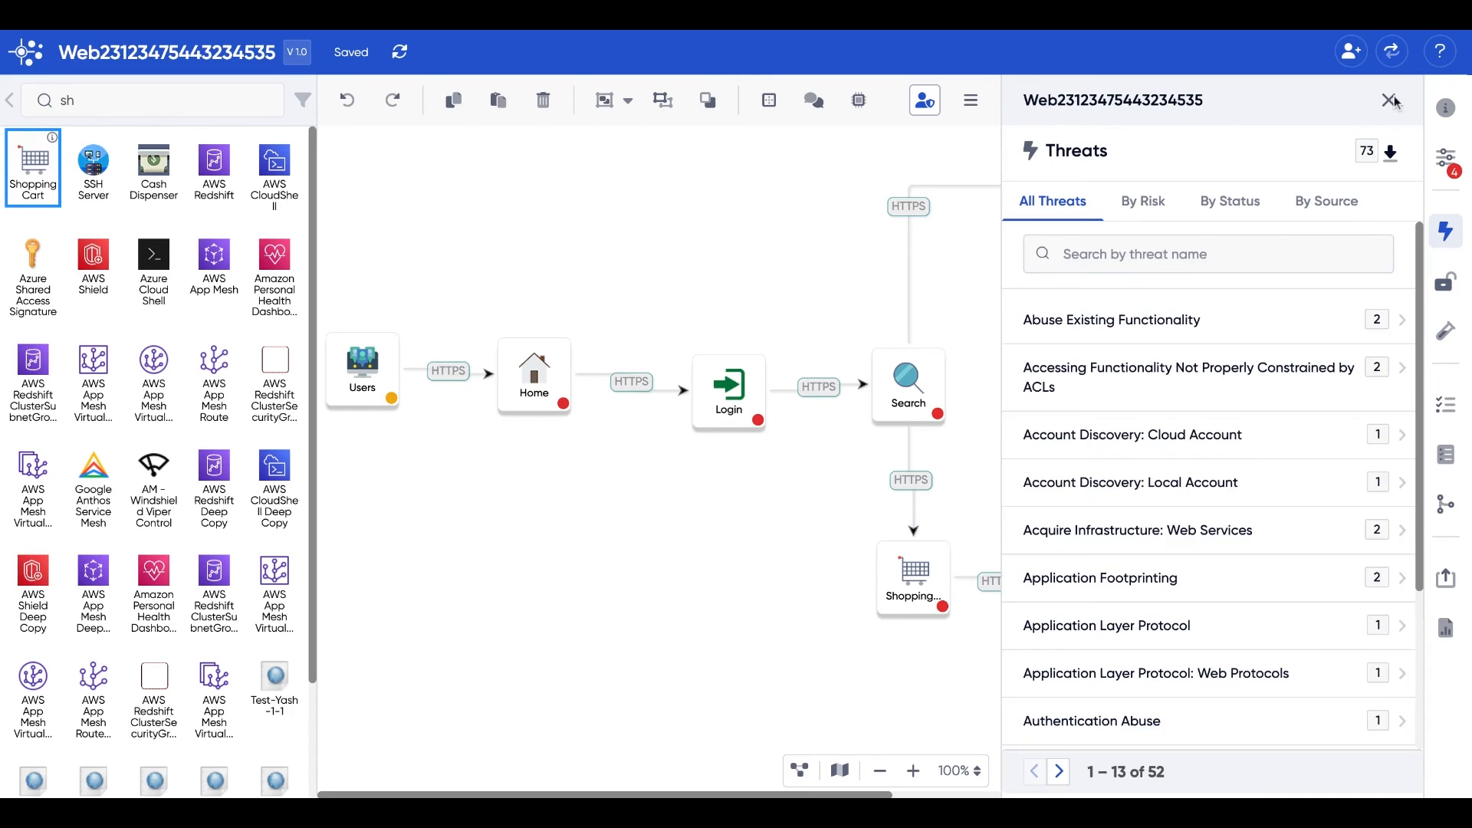
click(1393, 100)
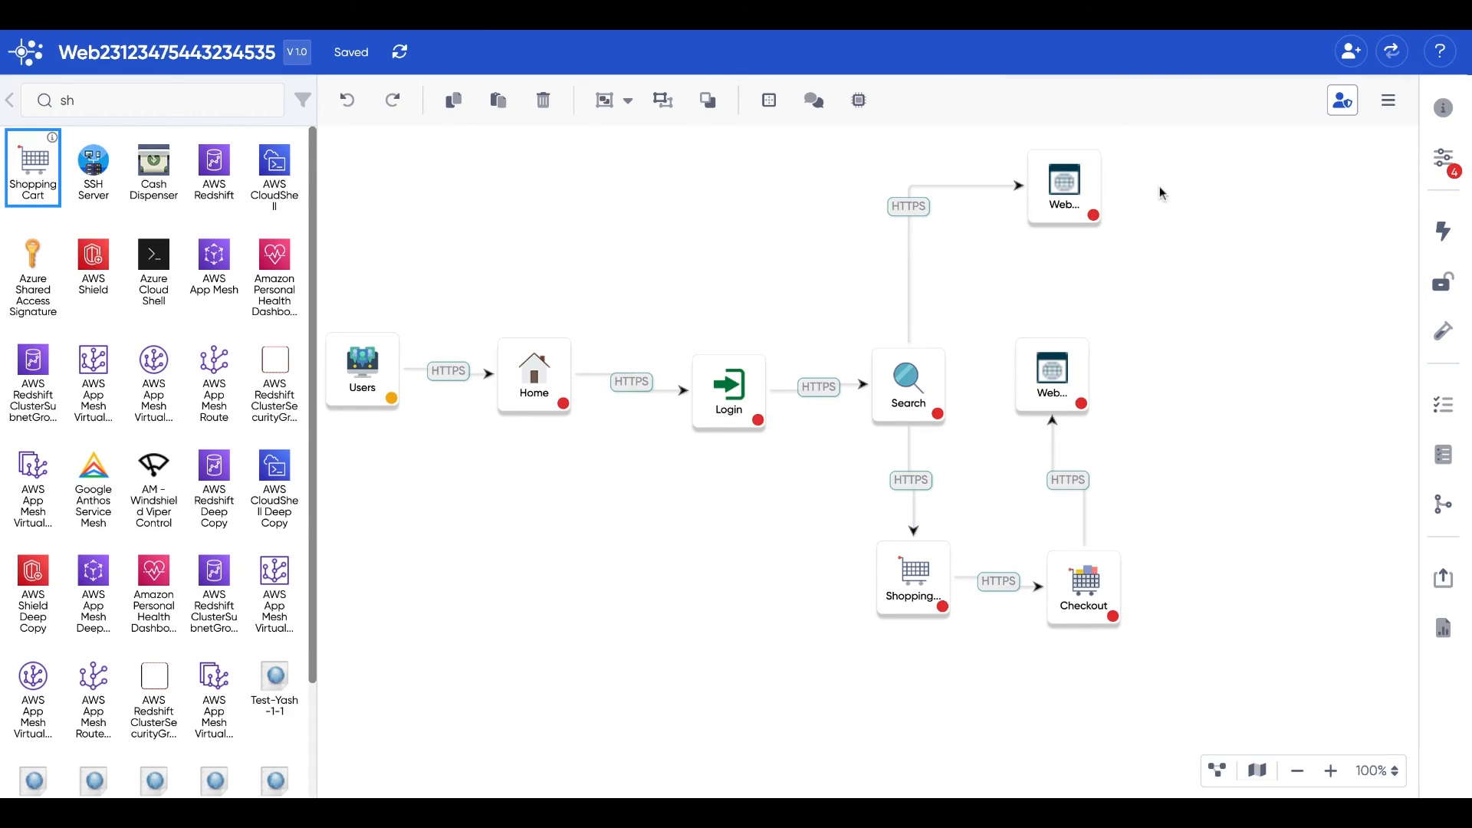
mouse_move(578, 483)
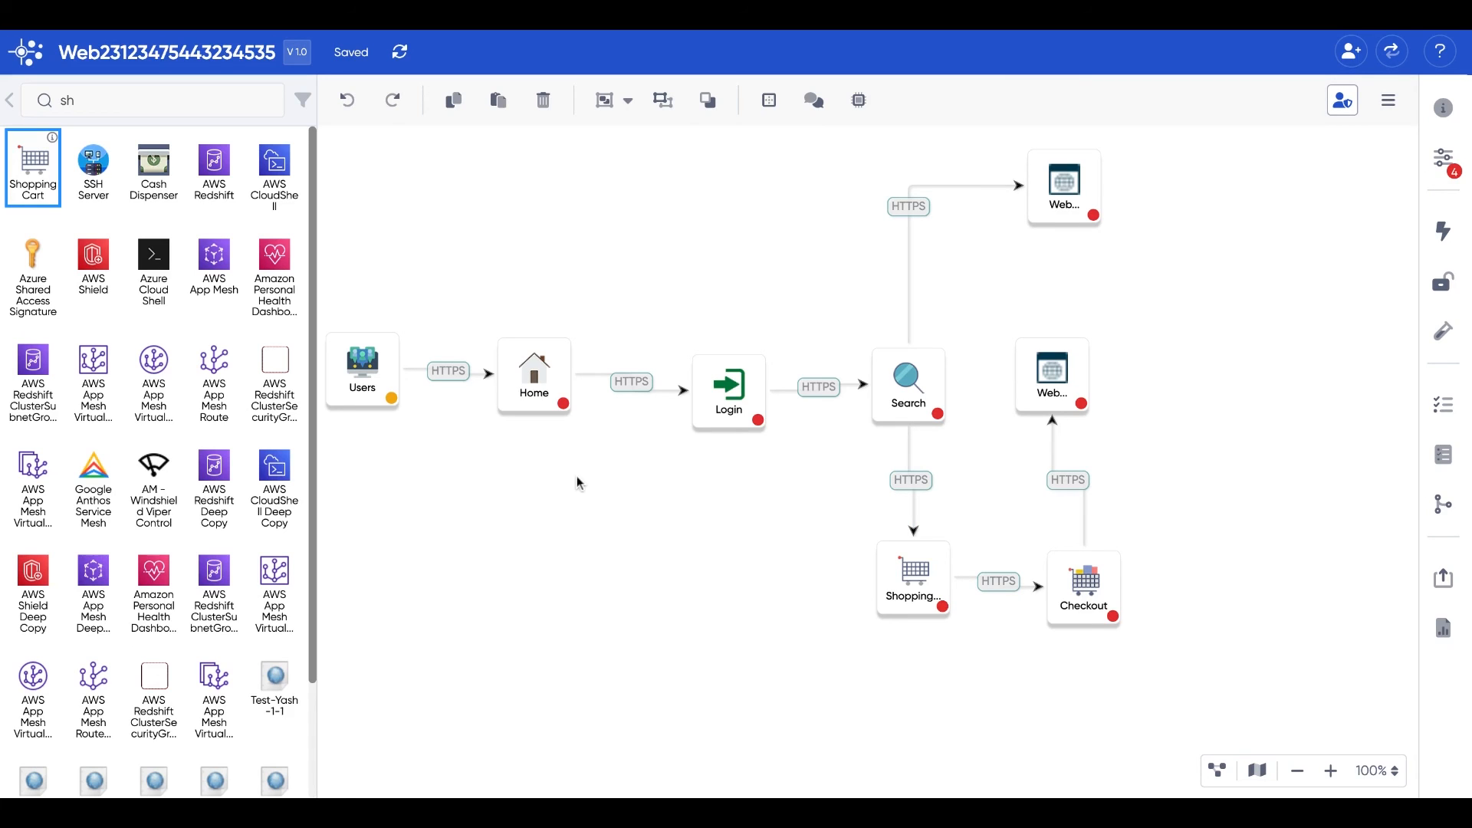